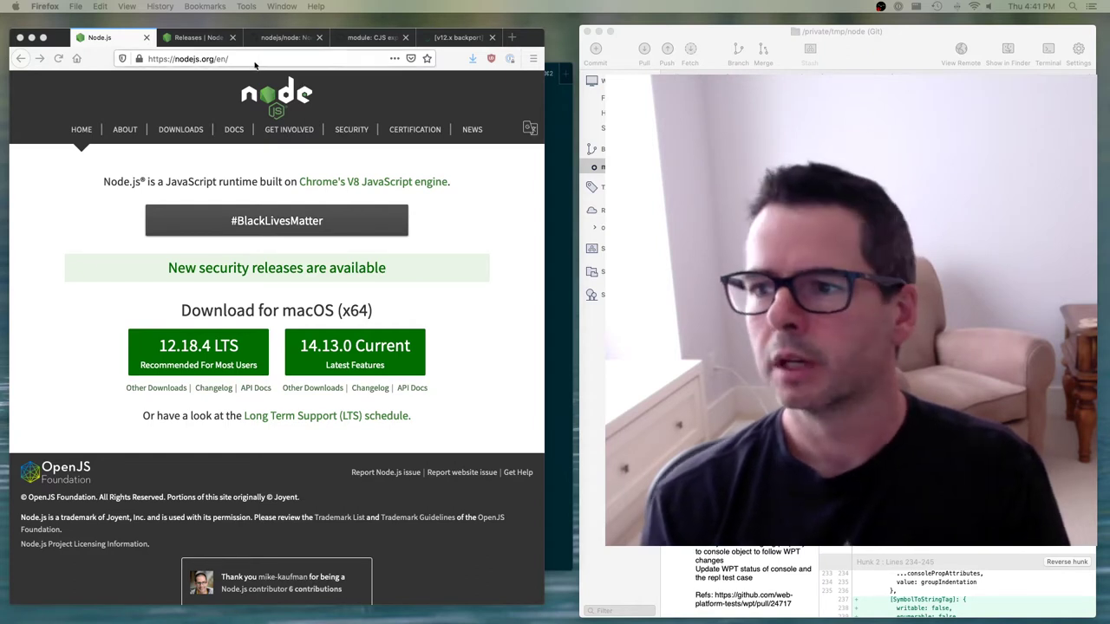
mouse_move(286, 38)
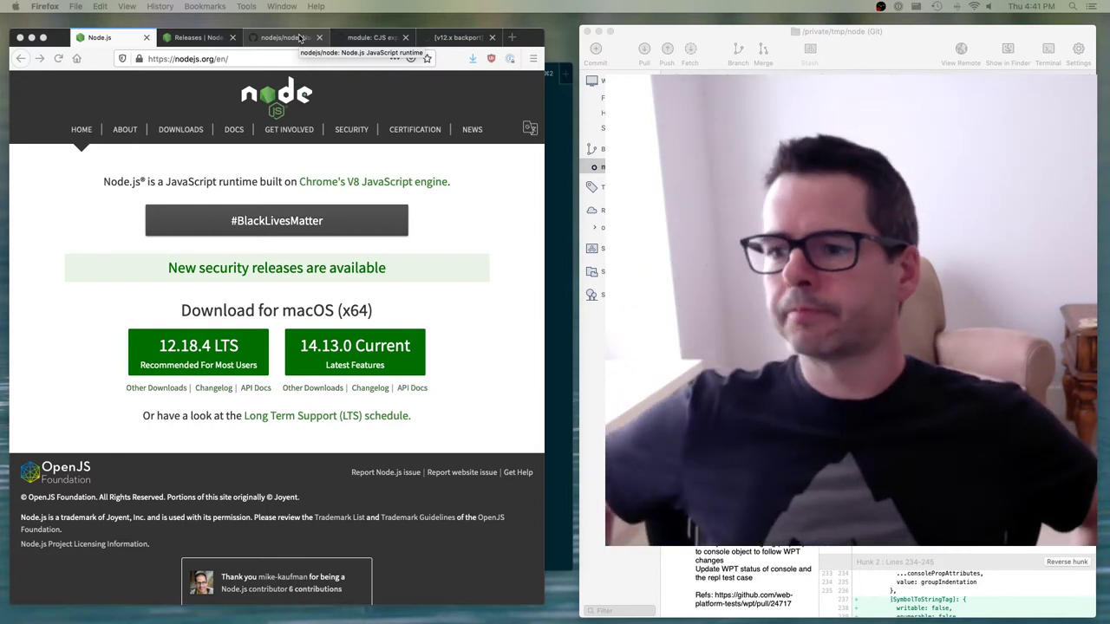
Step: Switch to the nodejs/node repository tab and scroll through its files, commits and contributors
click(286, 37)
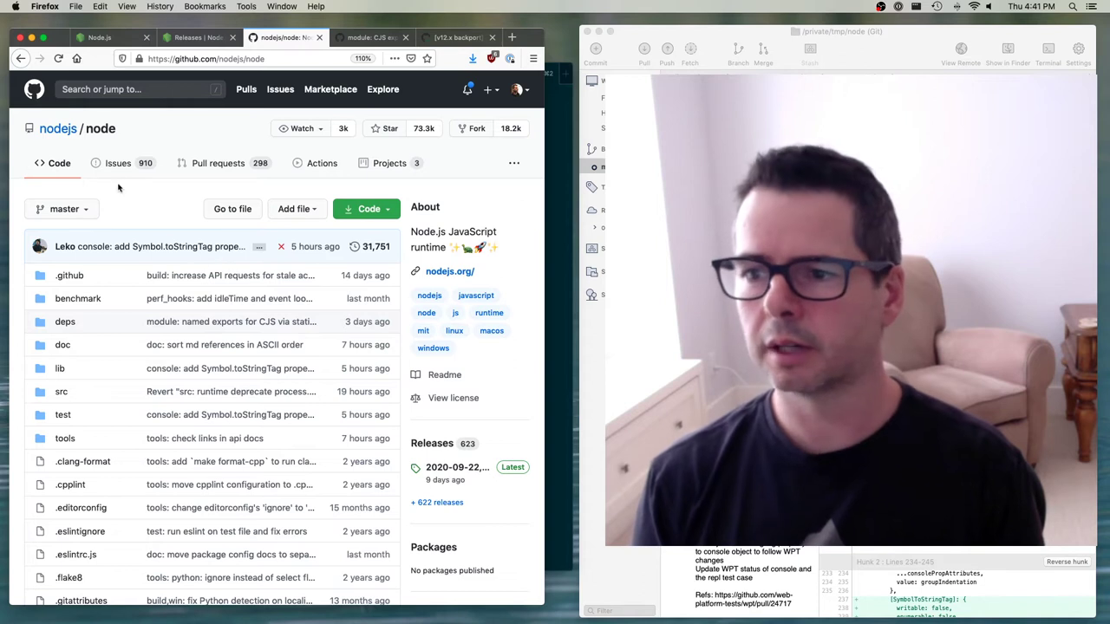
mouse_move(171, 179)
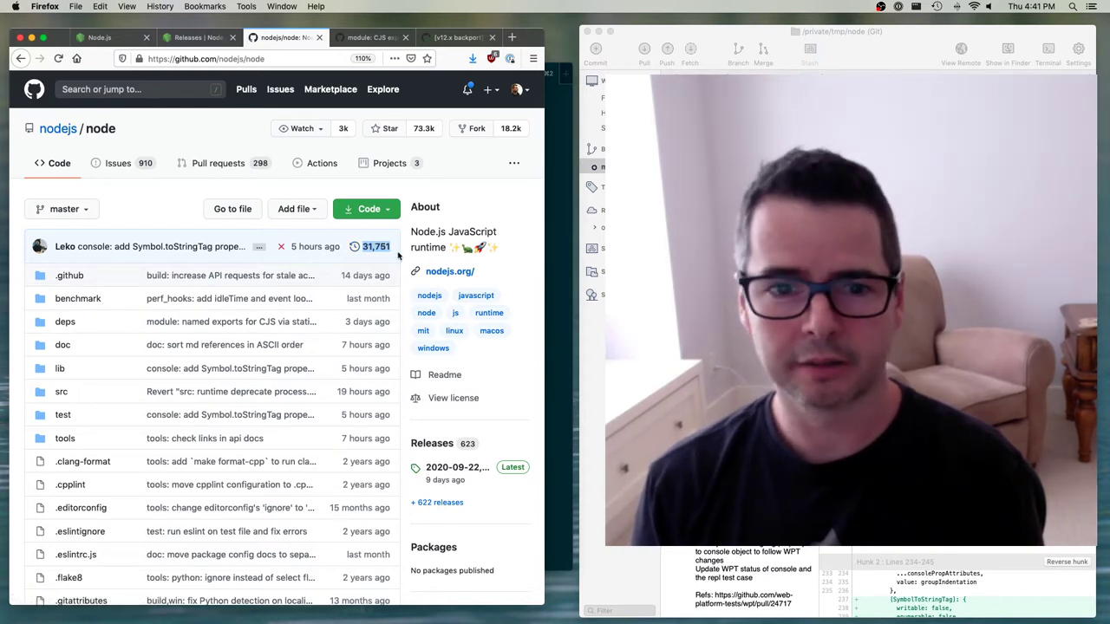
scroll(down, 3)
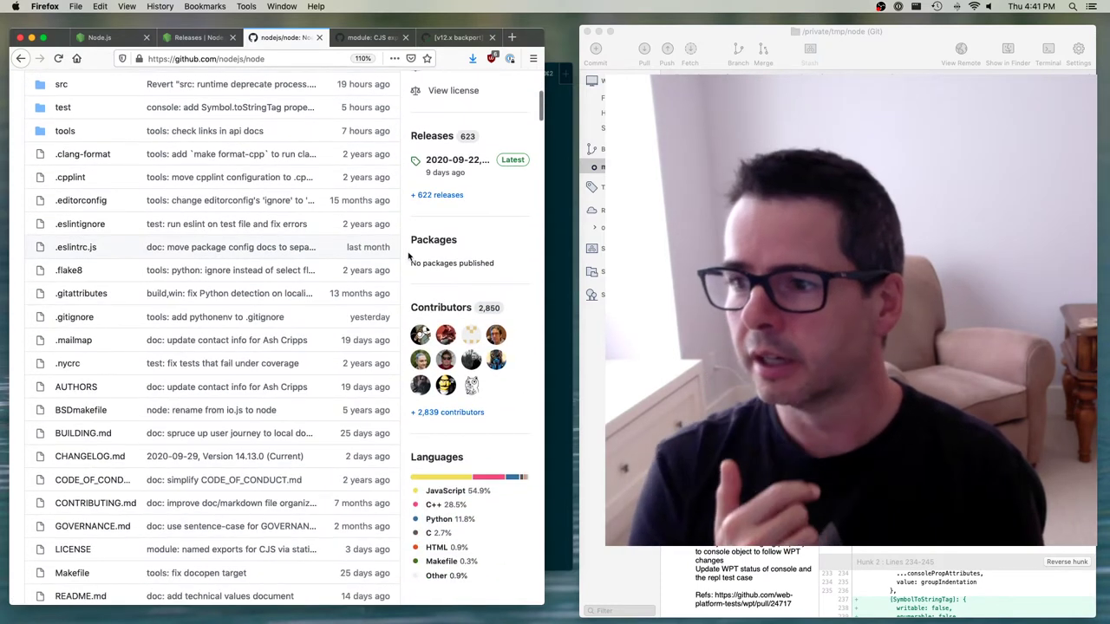
mouse_move(441, 307)
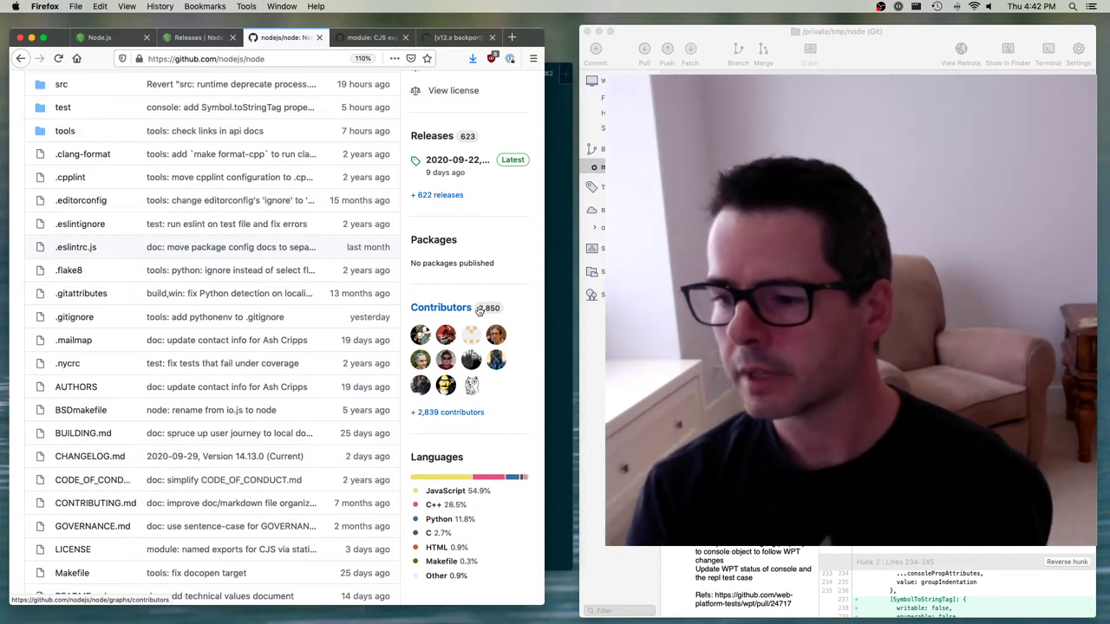
scroll(down, 3)
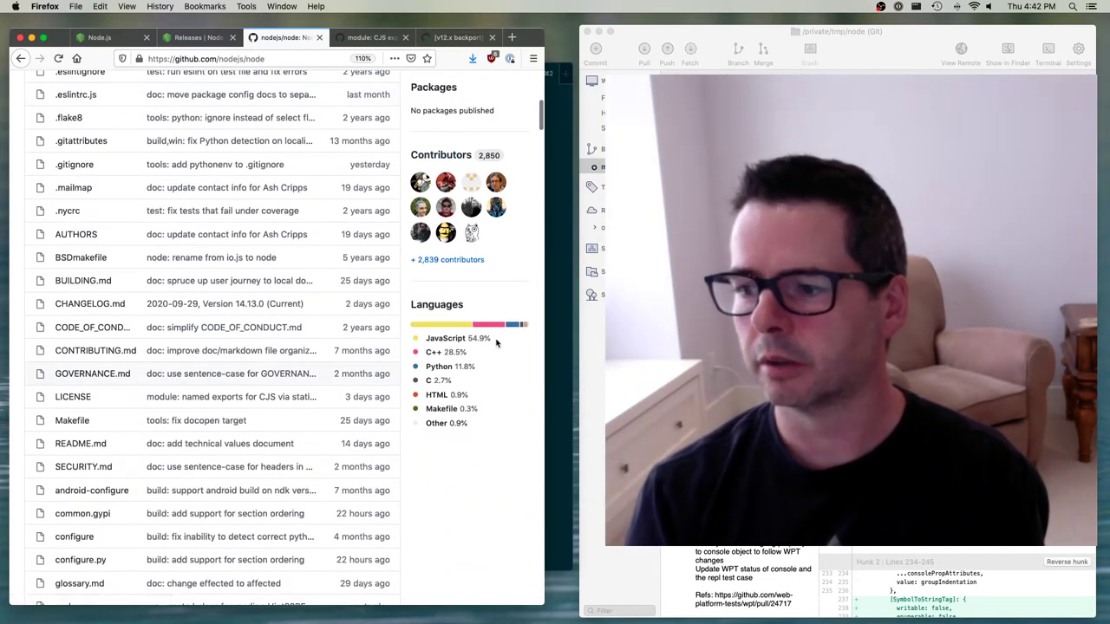
mouse_move(445, 338)
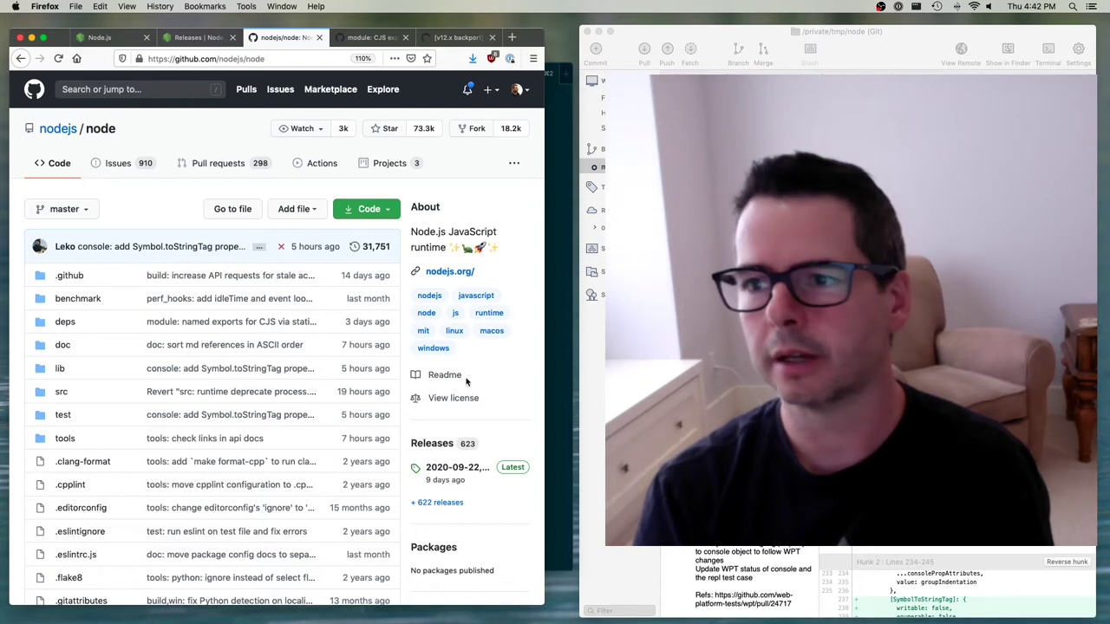
Step: Return to the Node.js homepage showing the 12.18.4 LTS and 14.13.0 Current downloads
click(96, 37)
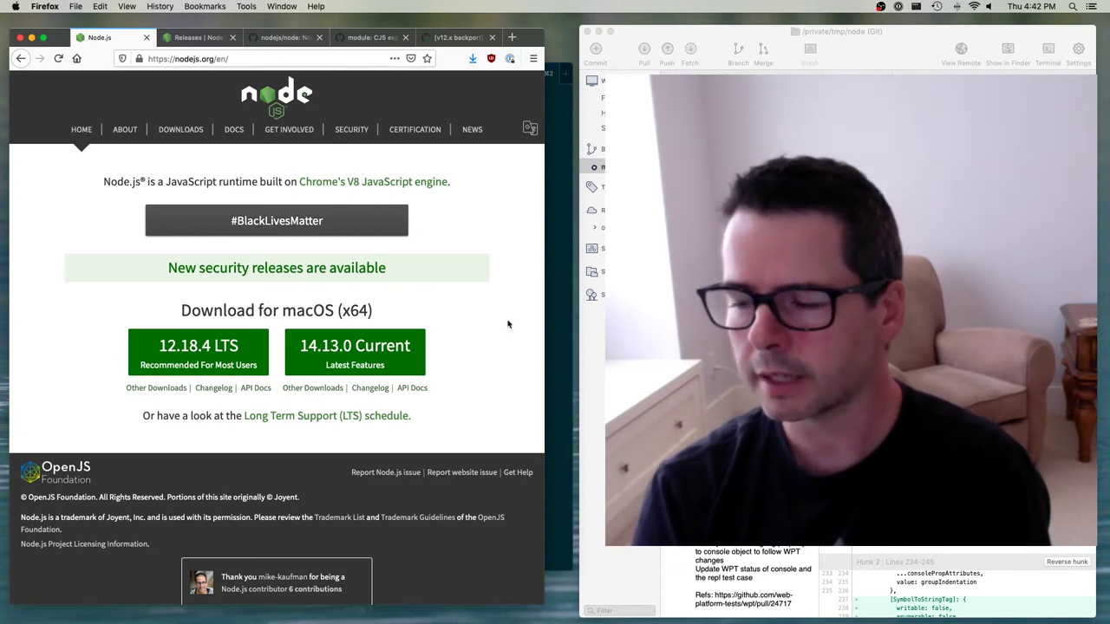
mouse_move(146, 302)
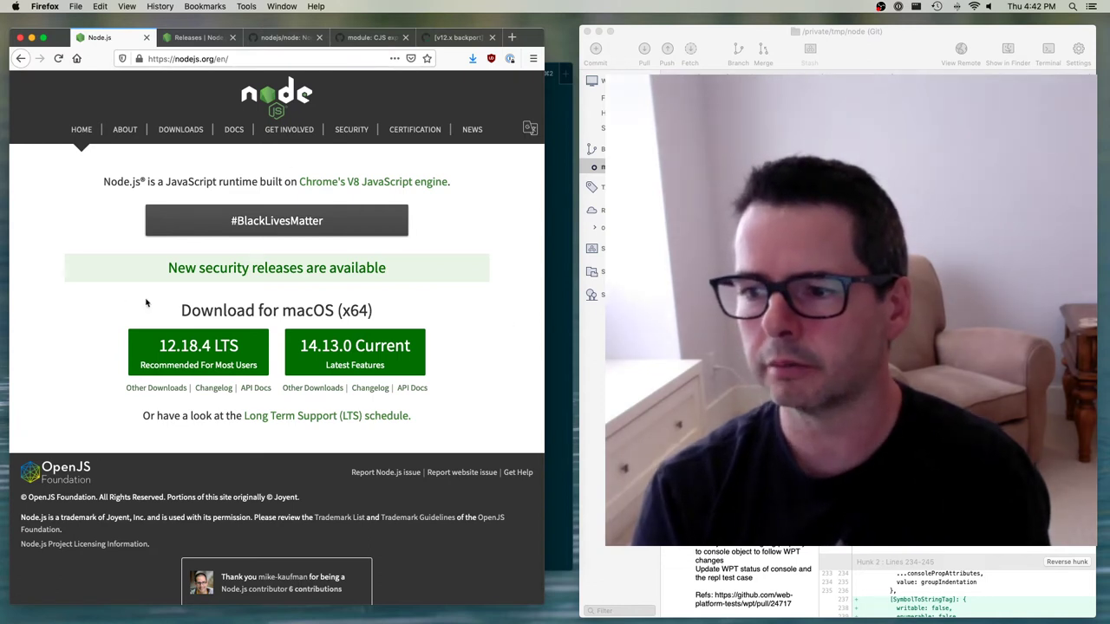
mouse_move(132, 370)
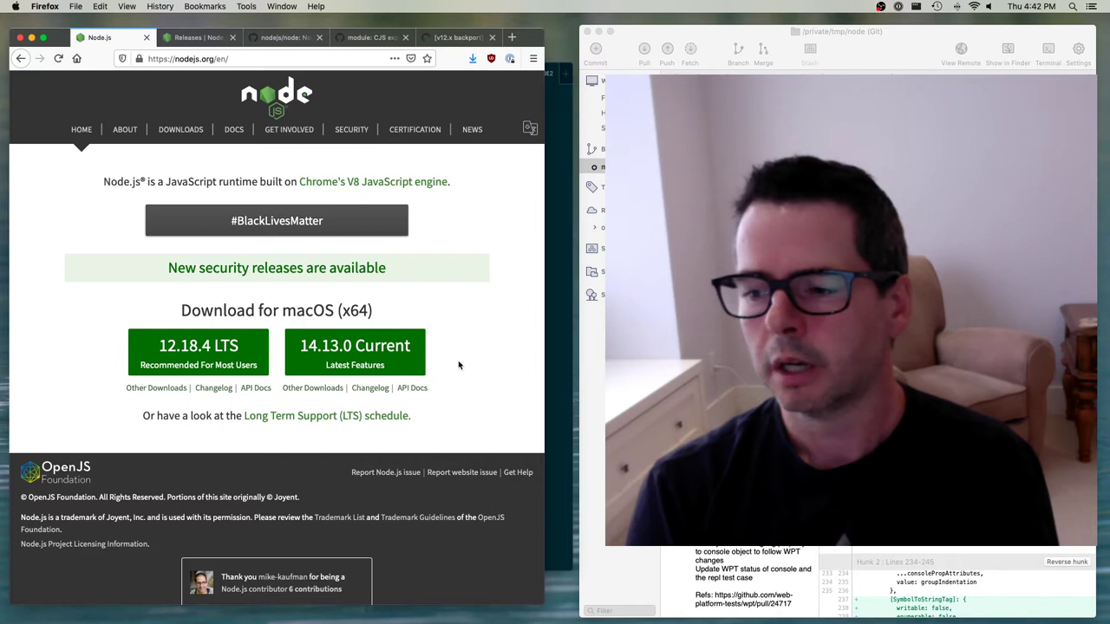
mouse_move(198, 346)
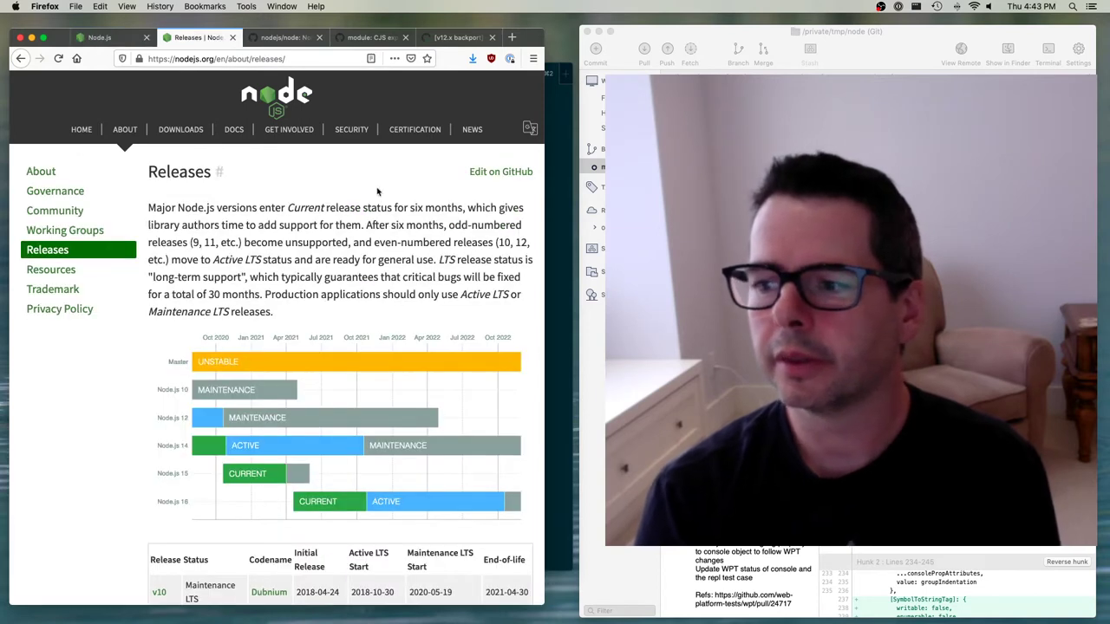
scroll(down, 3)
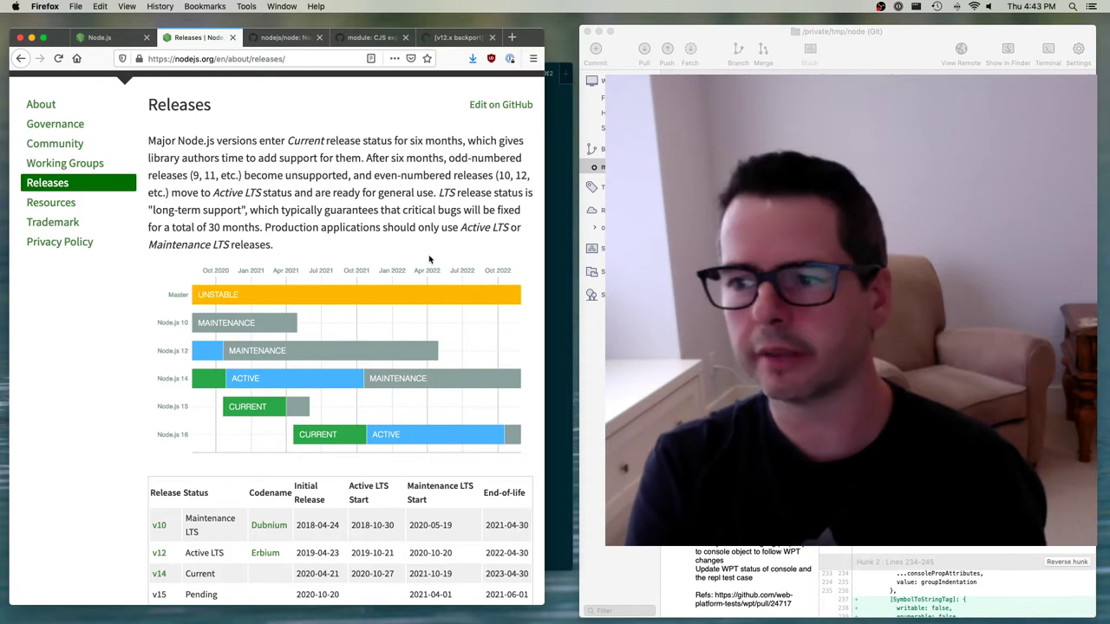
scroll(down, 3)
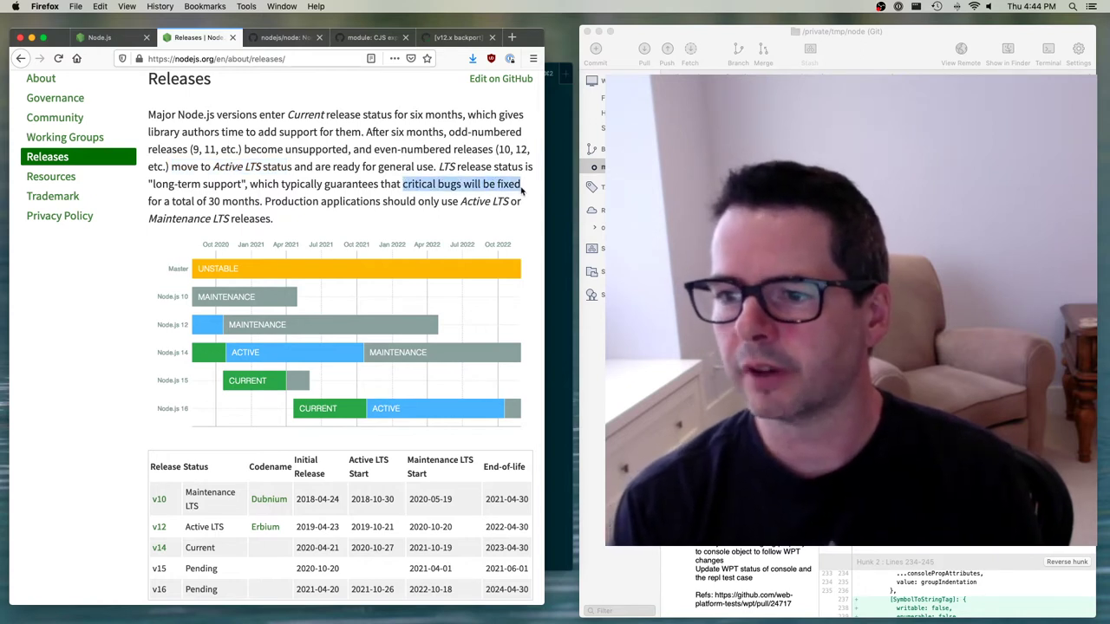
drag(523, 184, 259, 201)
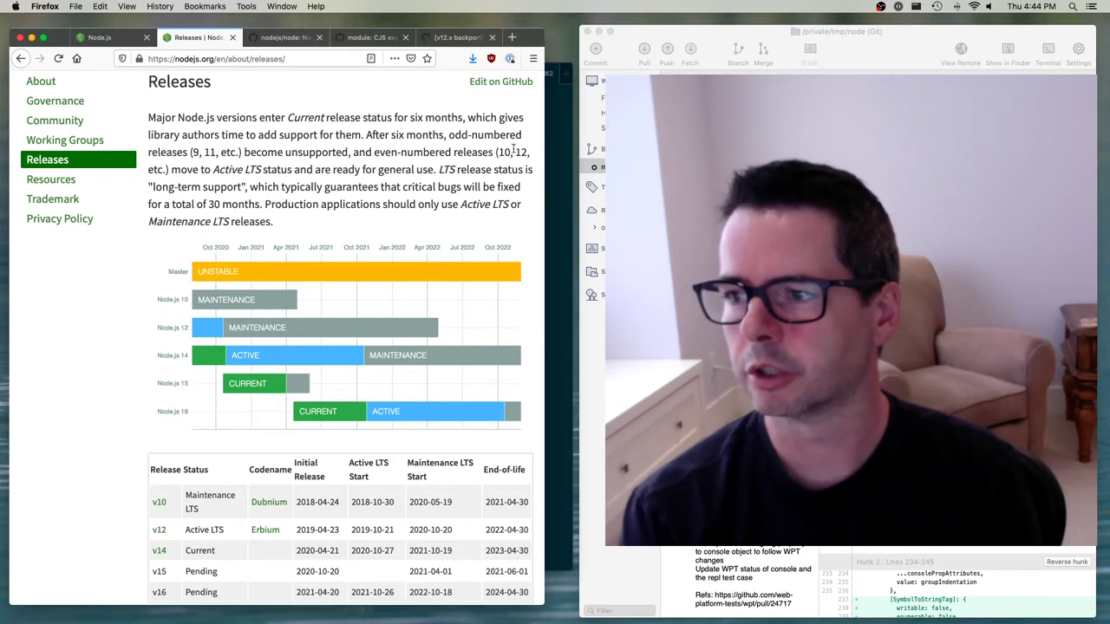
double_click(521, 152)
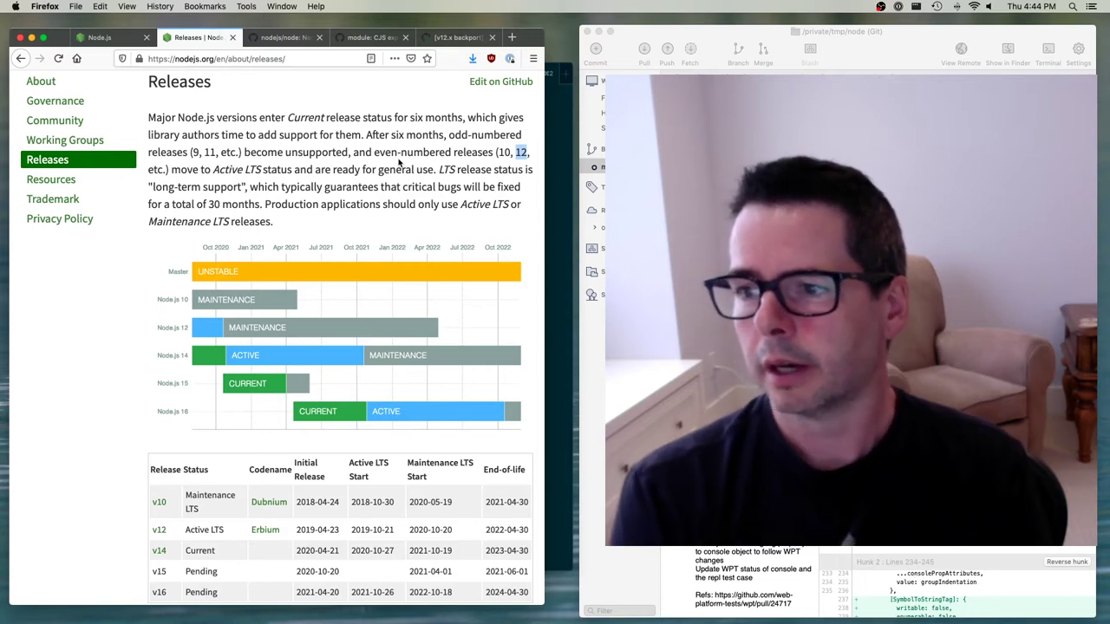
double_click(412, 186)
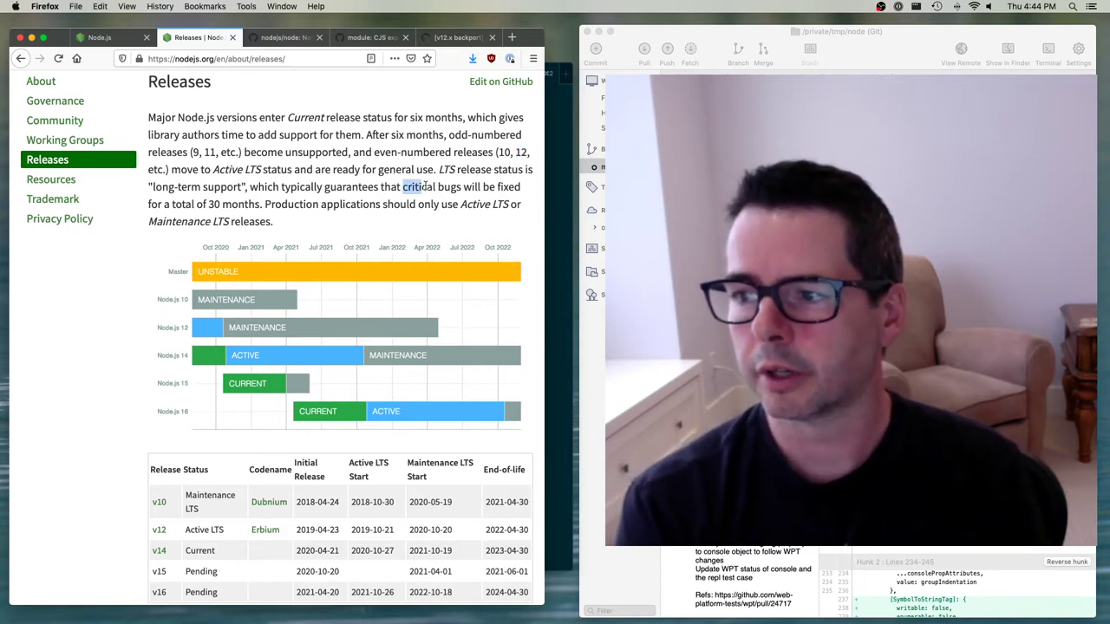
drag(403, 187, 459, 186)
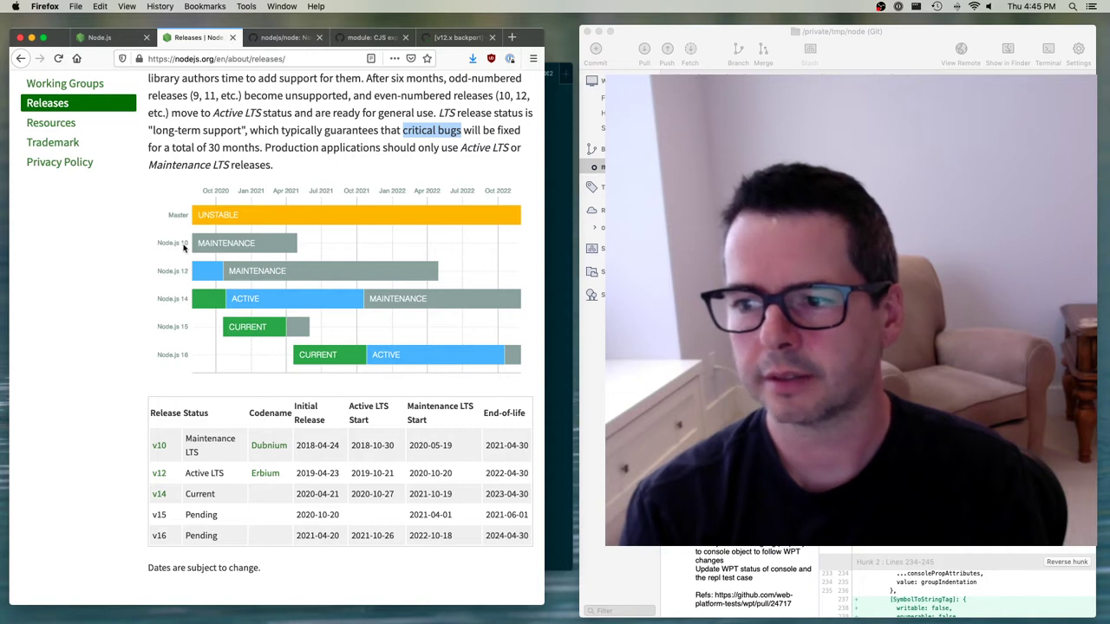
mouse_move(276, 246)
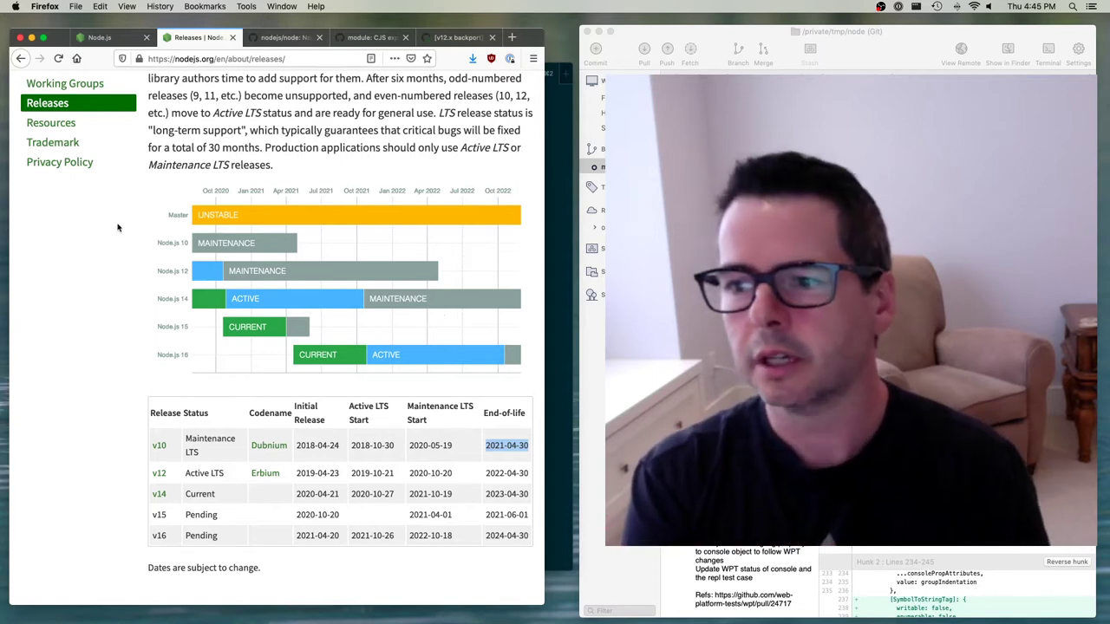
mouse_move(277, 215)
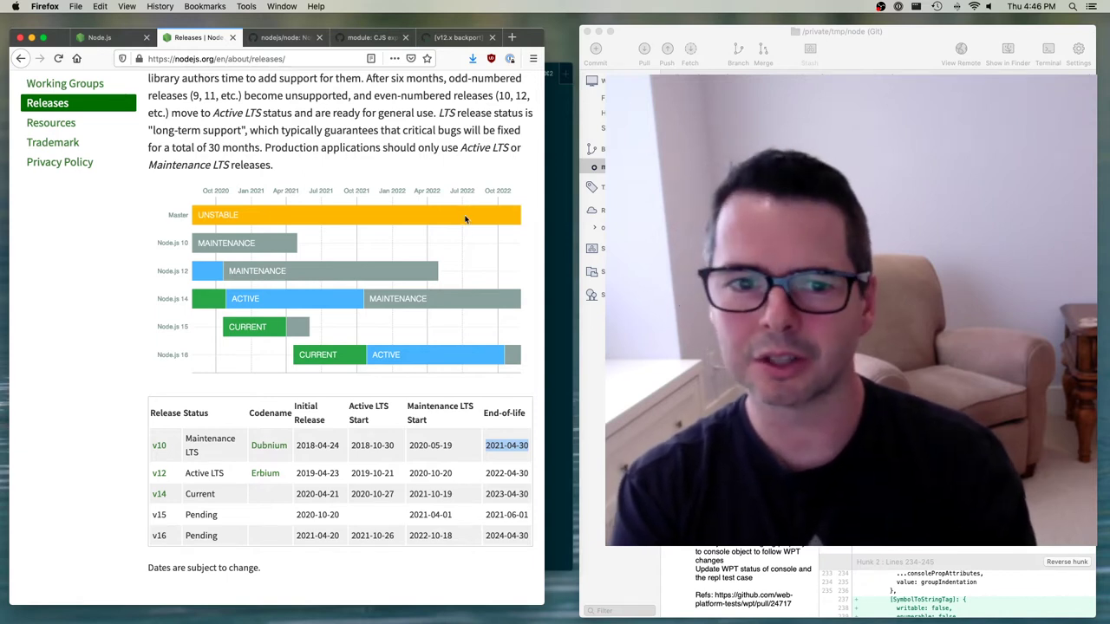
mouse_move(231, 310)
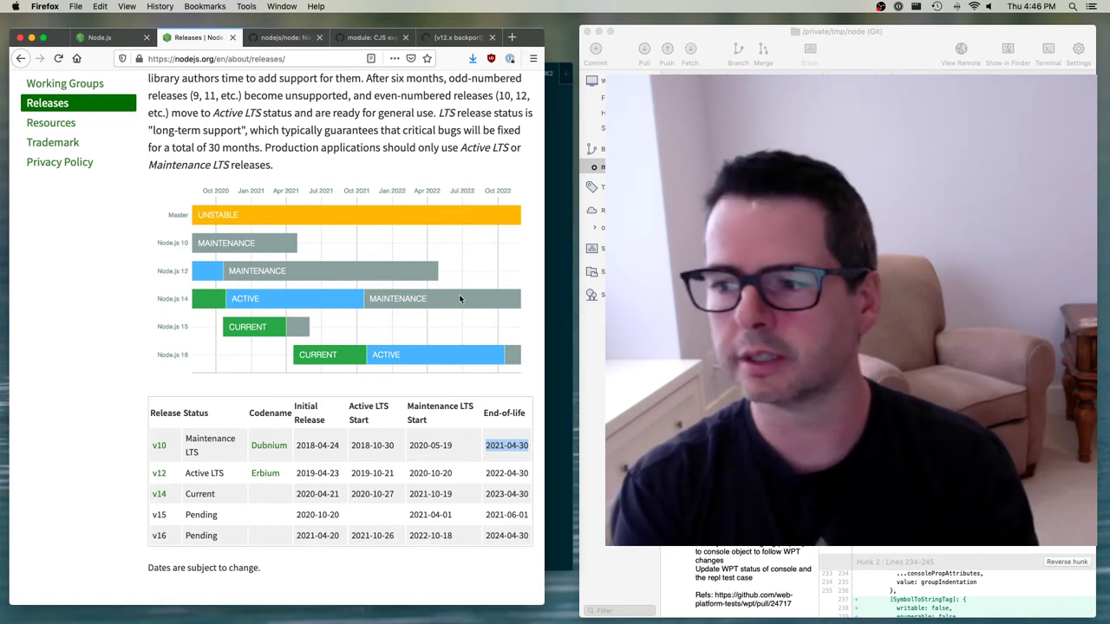
mouse_move(463, 217)
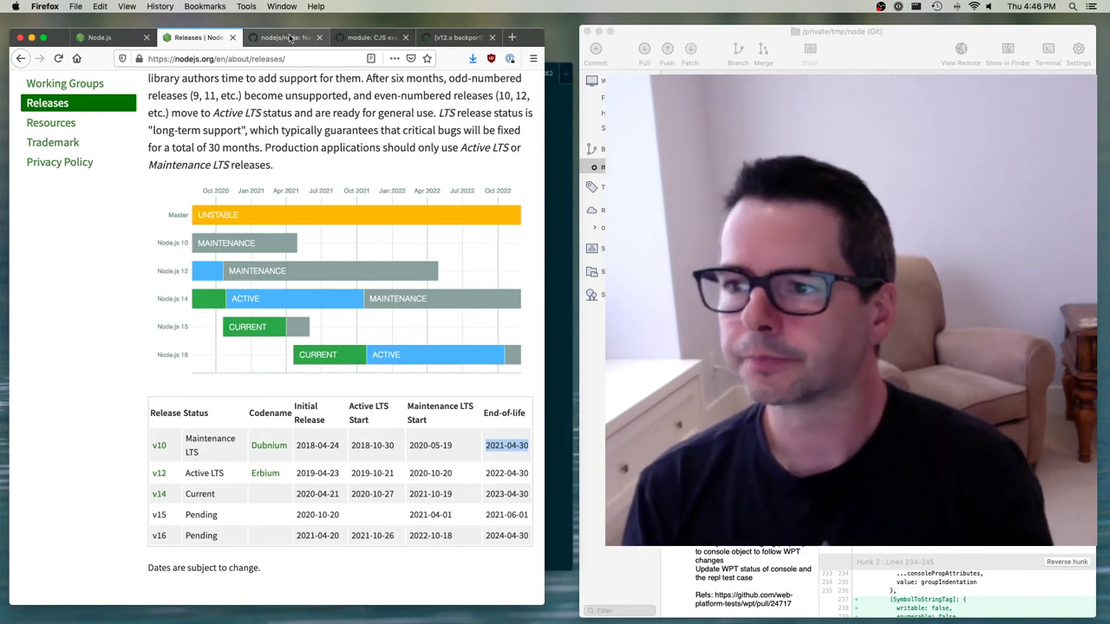
Step: Switch to the nodejs/node tab and view PR #35249's changed files, including loader.js
click(286, 37)
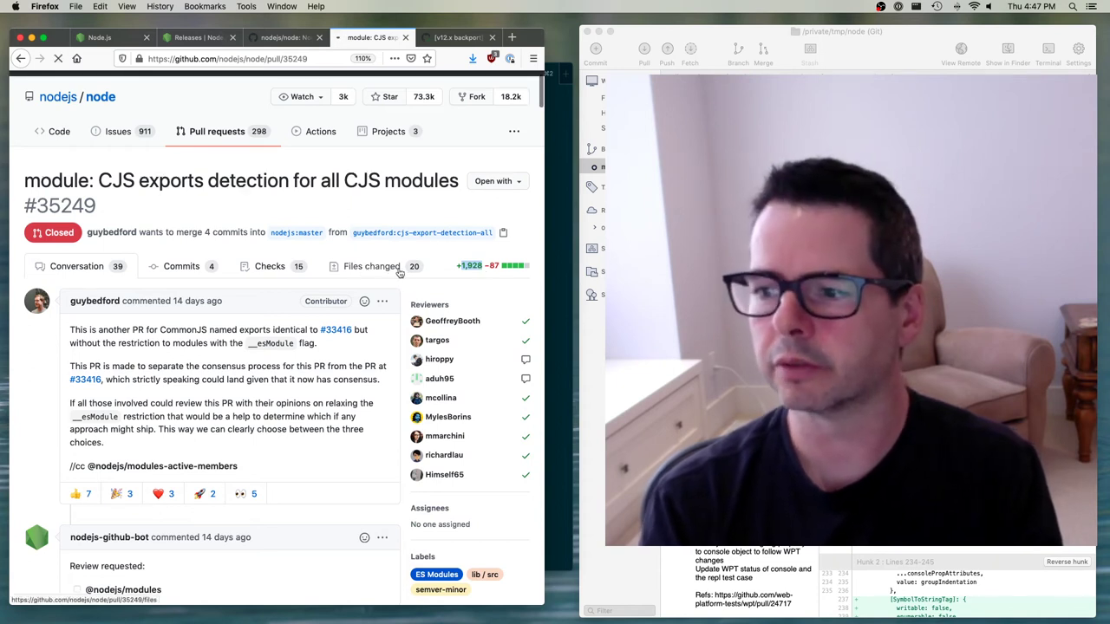
click(371, 266)
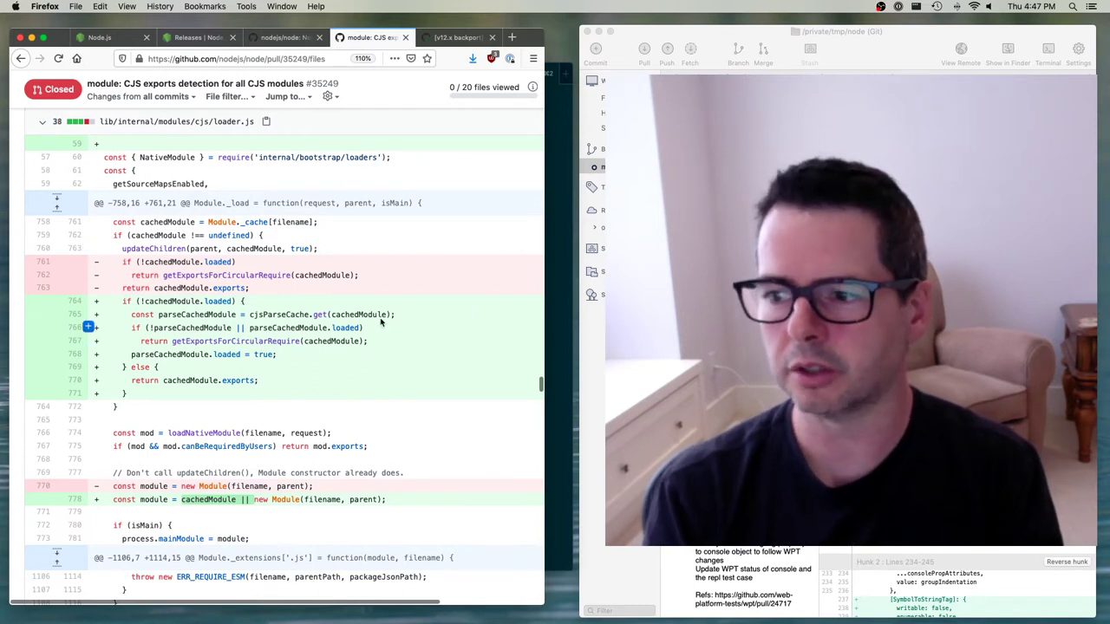
scroll(down, 3)
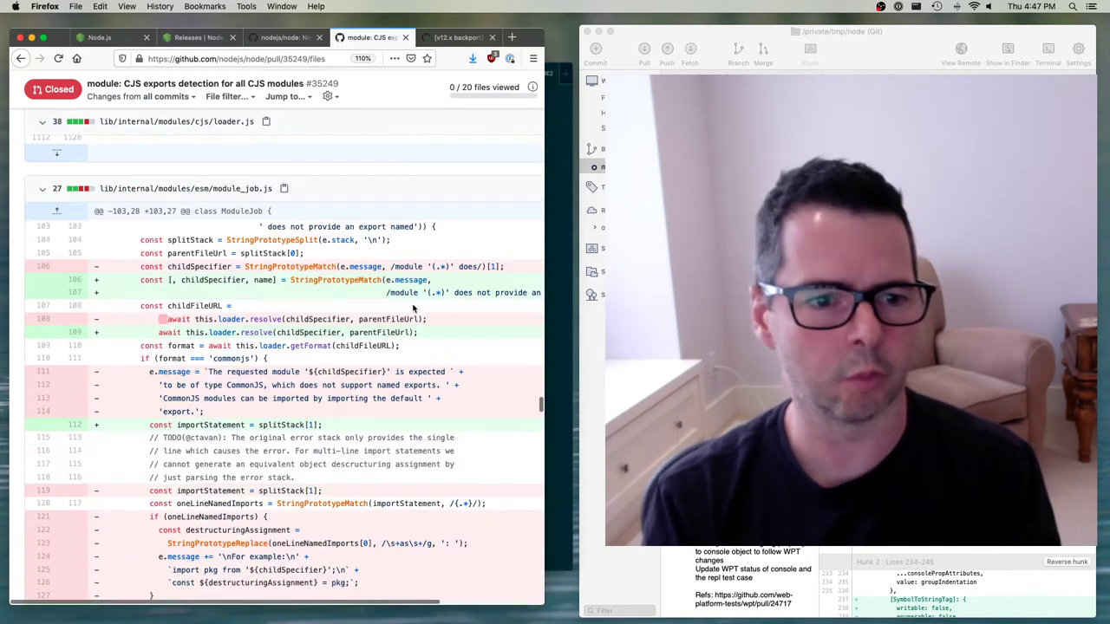
scroll(down, 3)
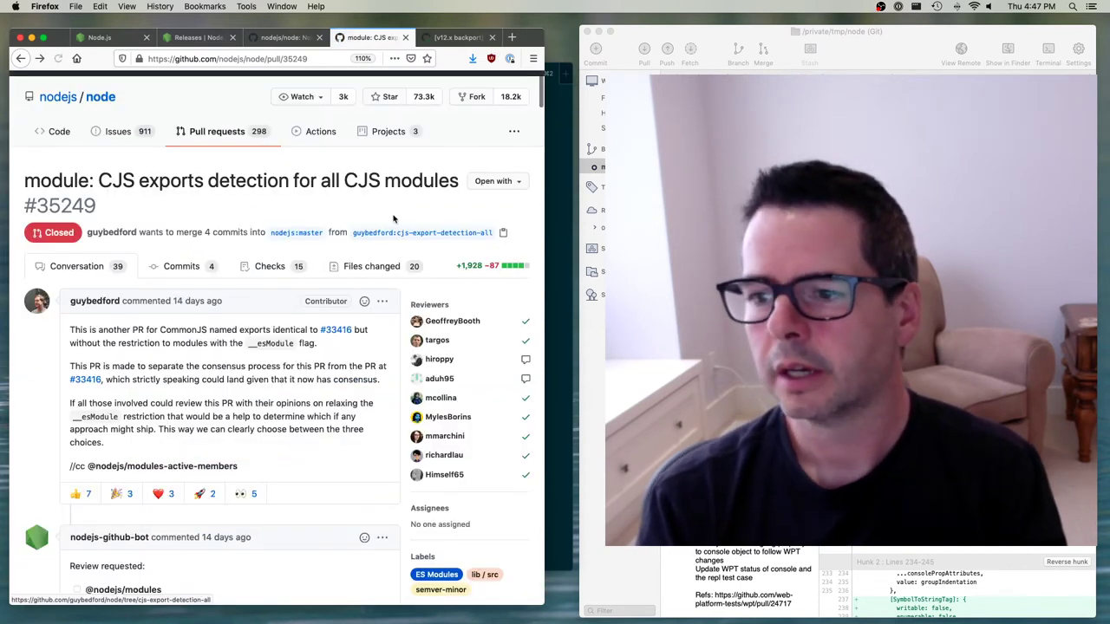
scroll(down, 3)
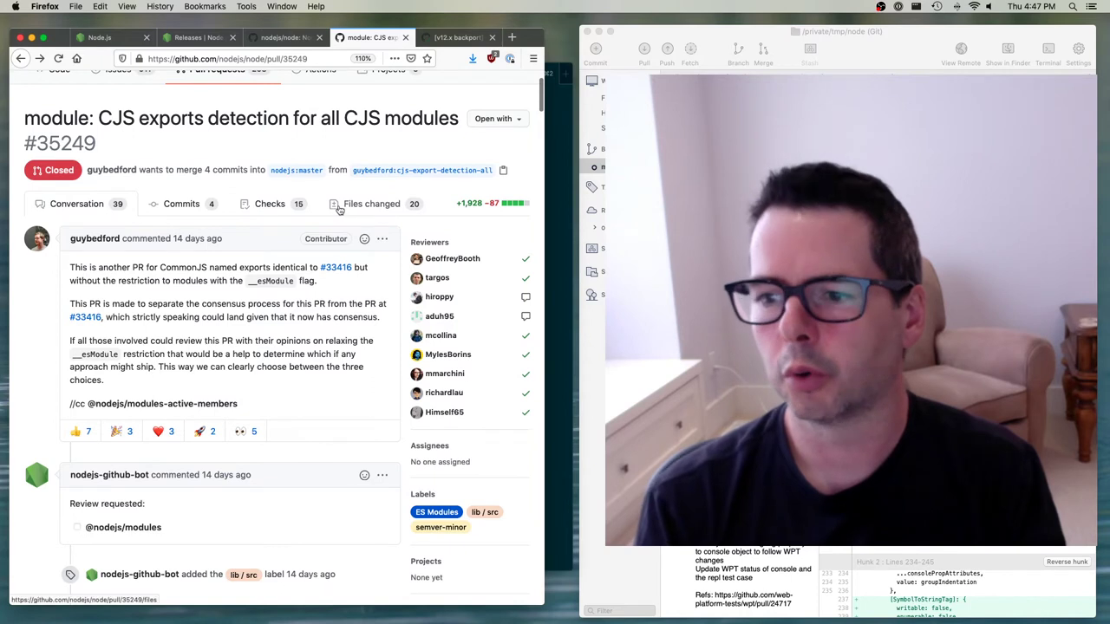
scroll(down, 3)
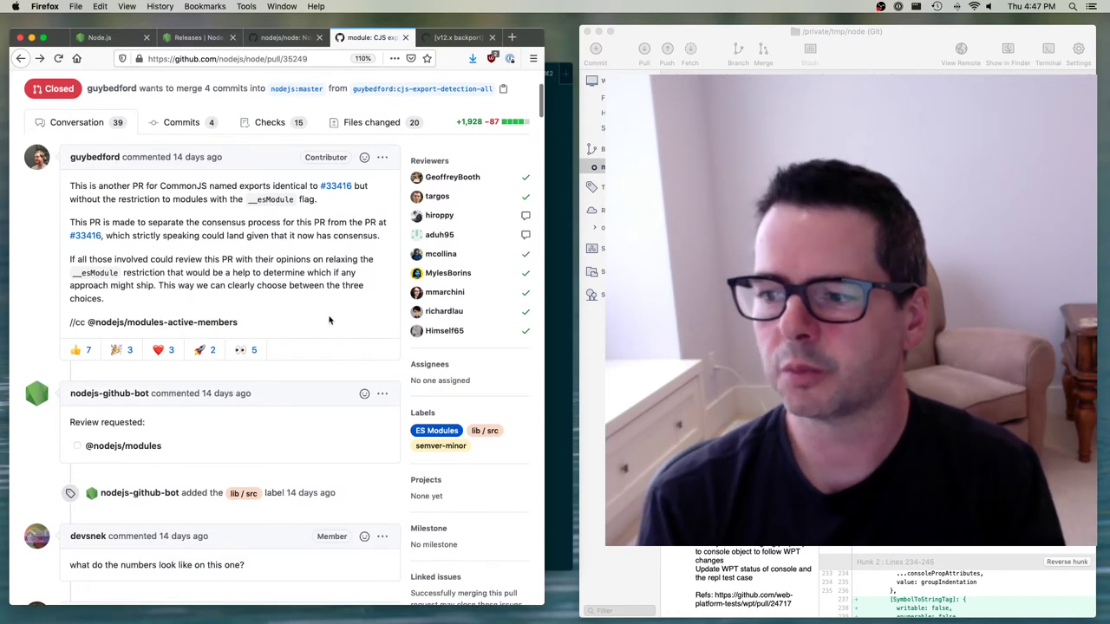
scroll(down, 3)
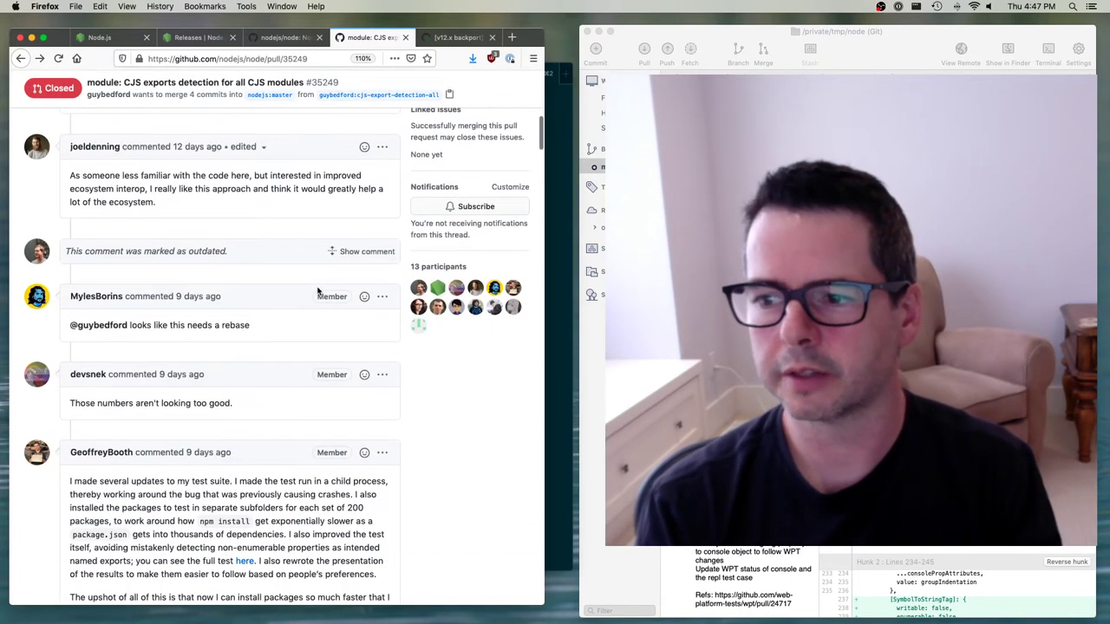
click(367, 251)
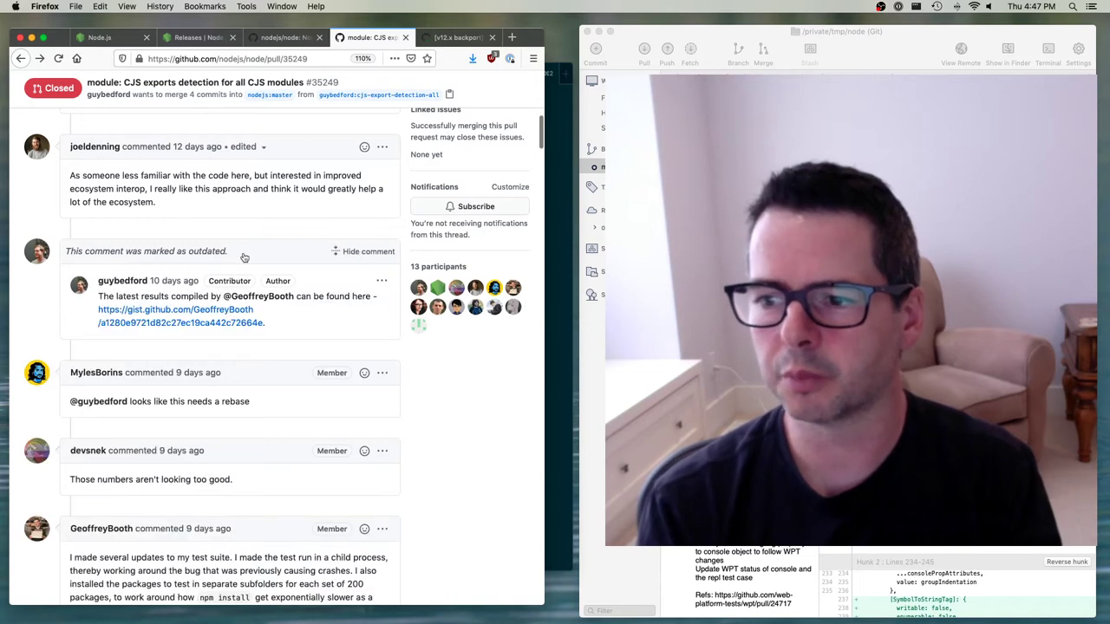
scroll(down, 3)
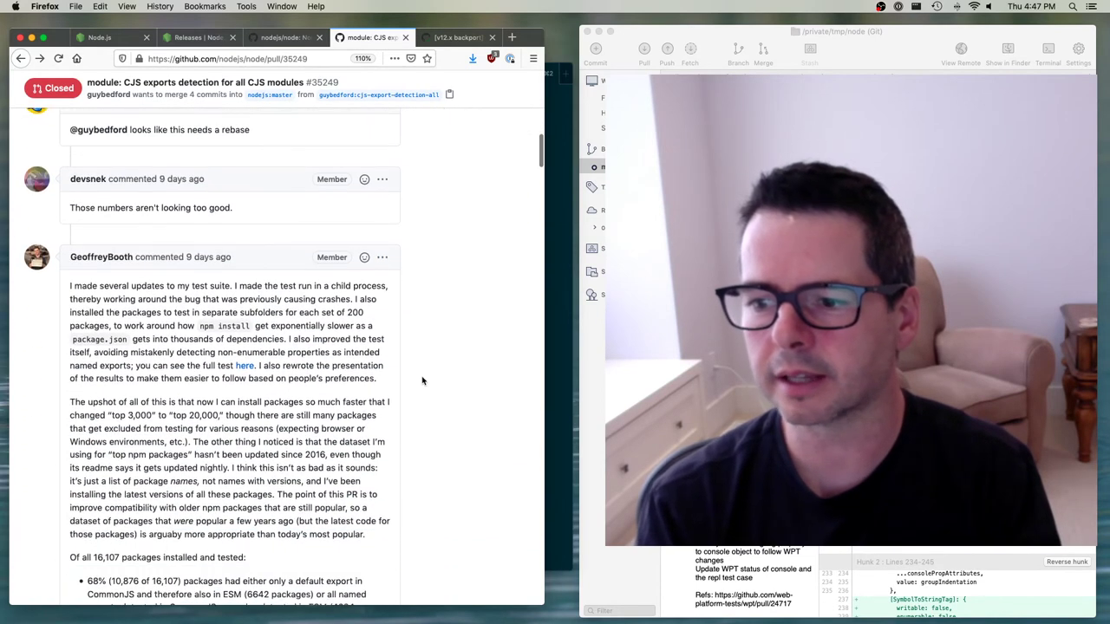
scroll(down, 3)
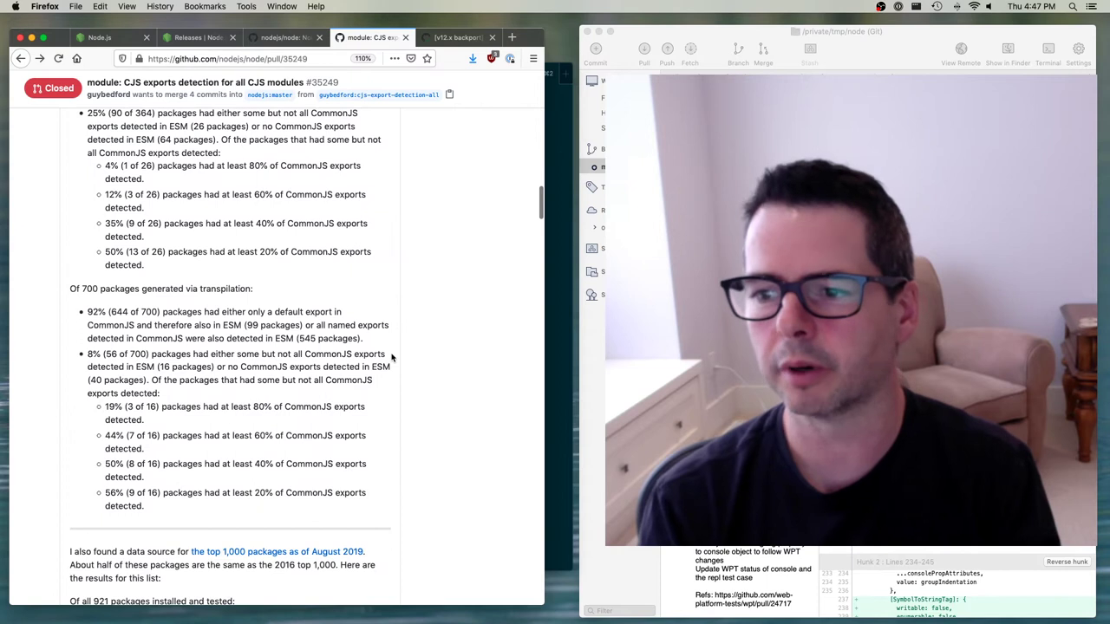
scroll(down, 3)
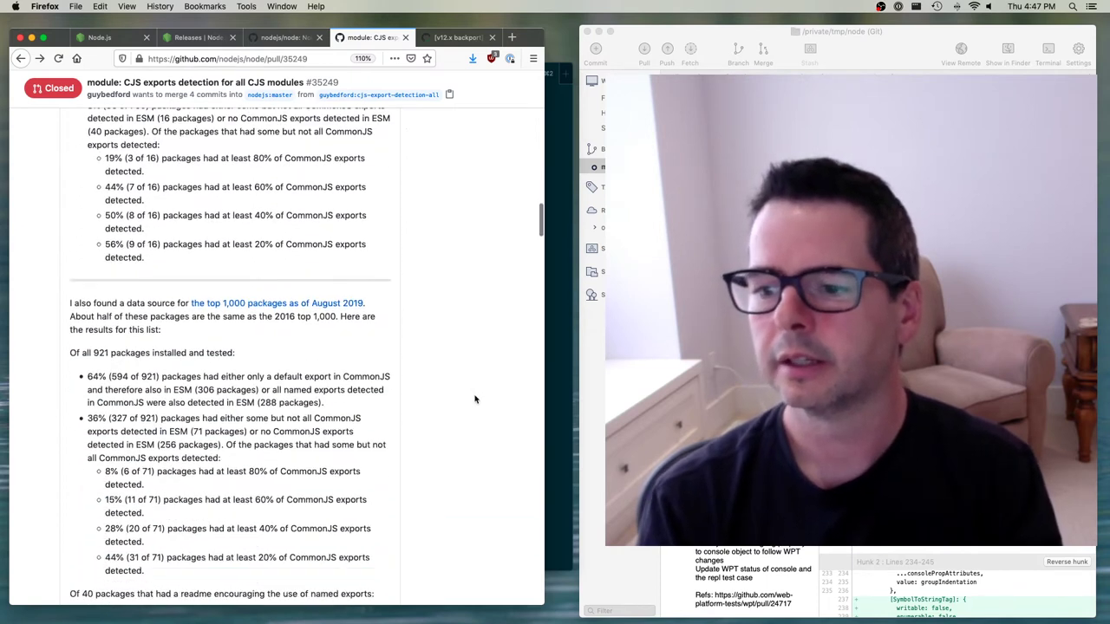
scroll(down, 3)
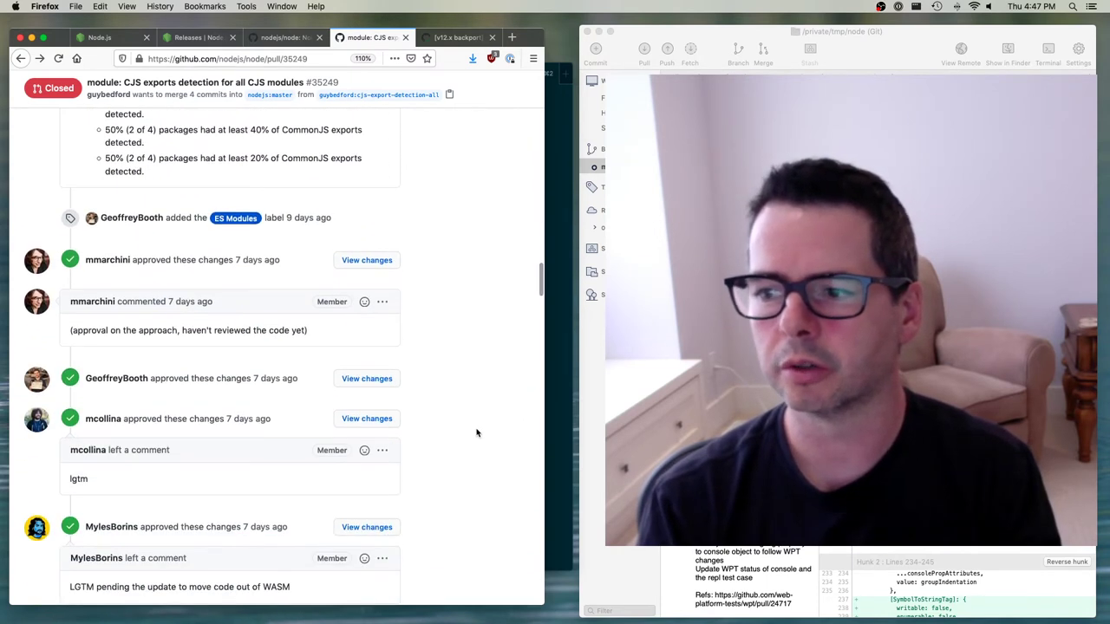
scroll(down, 3)
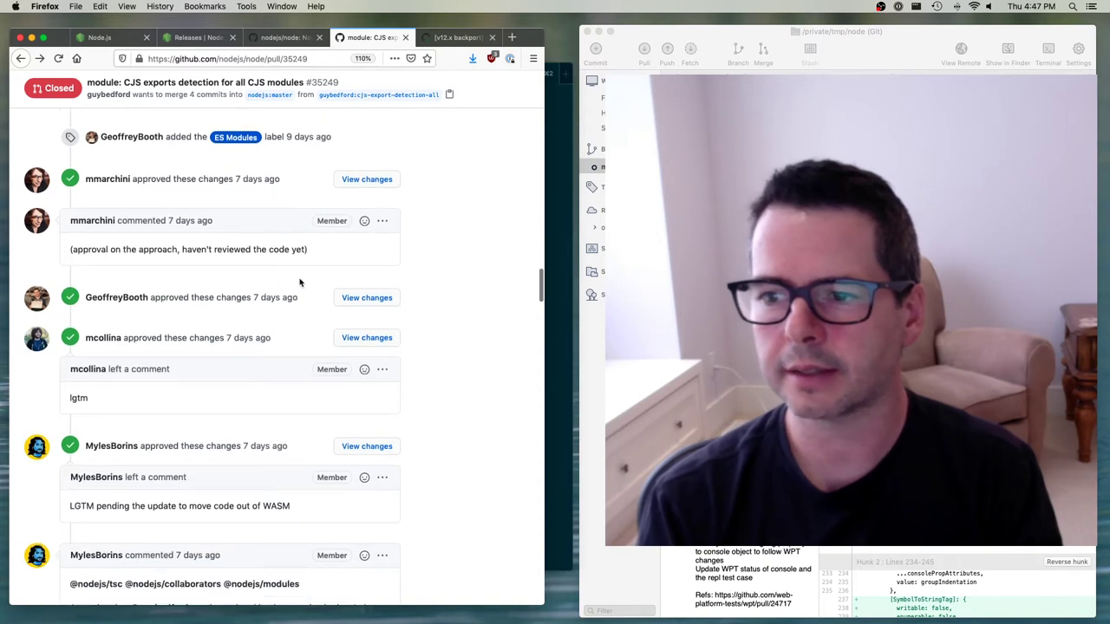
scroll(down, 3)
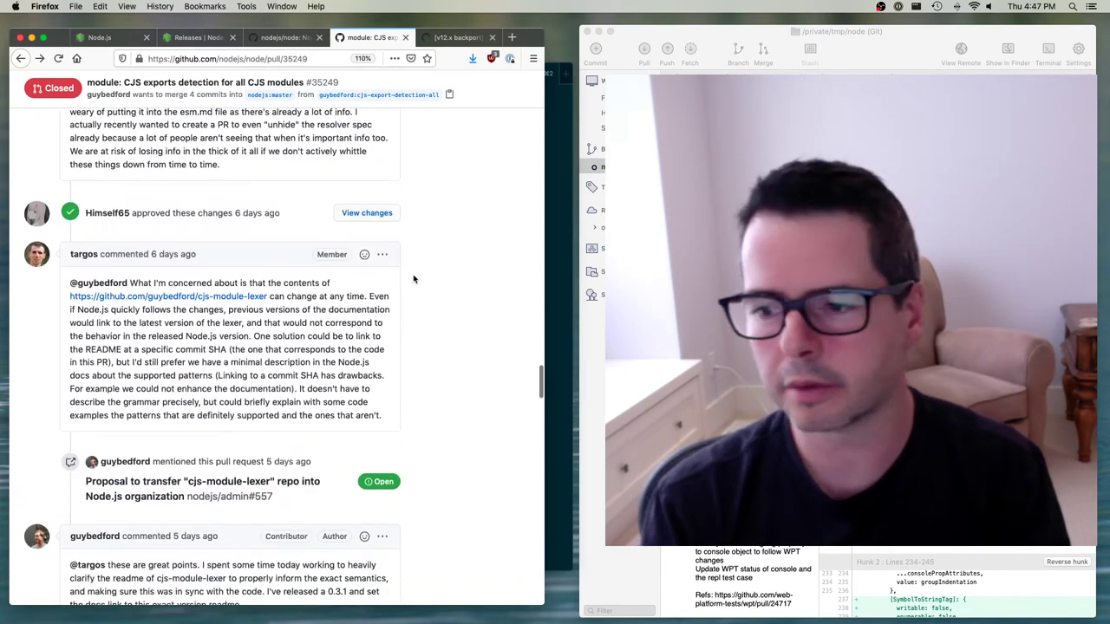
scroll(down, 3)
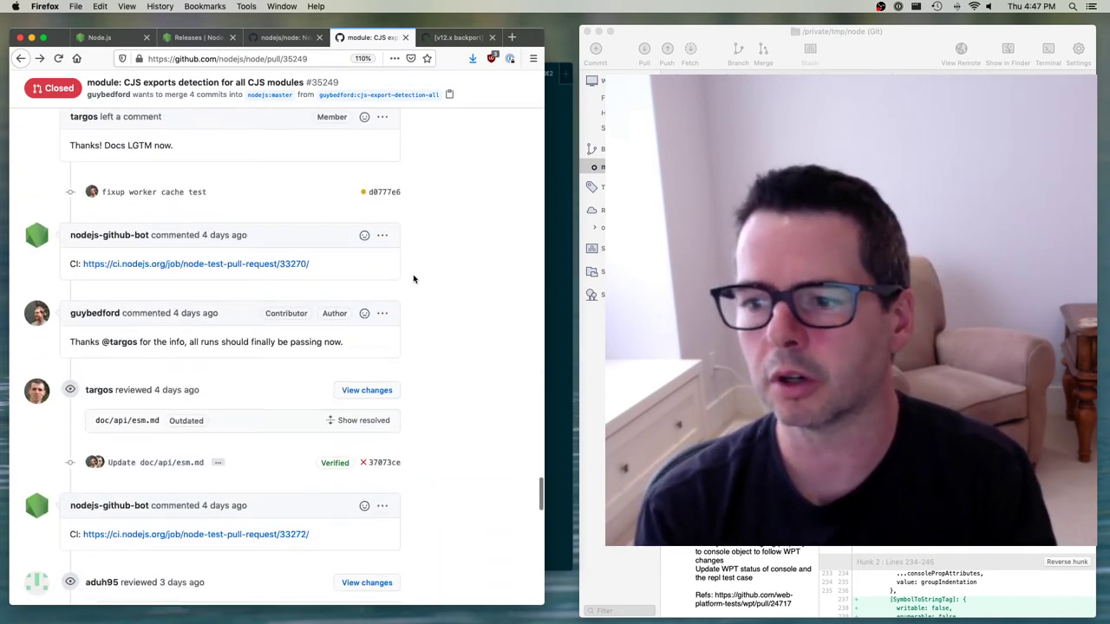
scroll(down, 3)
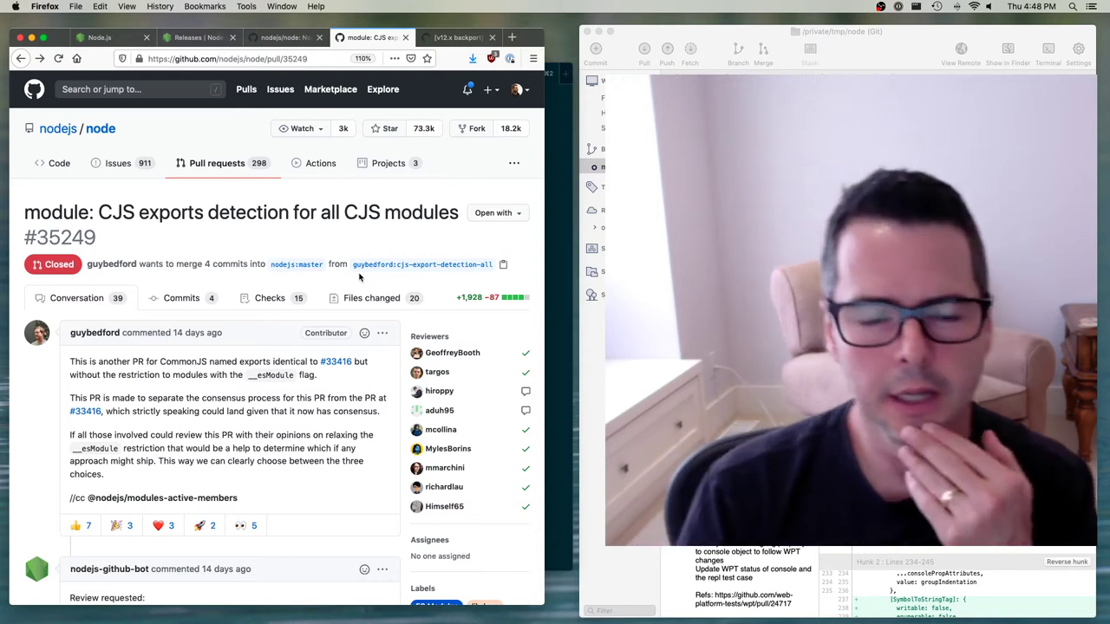
Step: Open the pull requests list in a new tab and open PR #35451
right_click(217, 163)
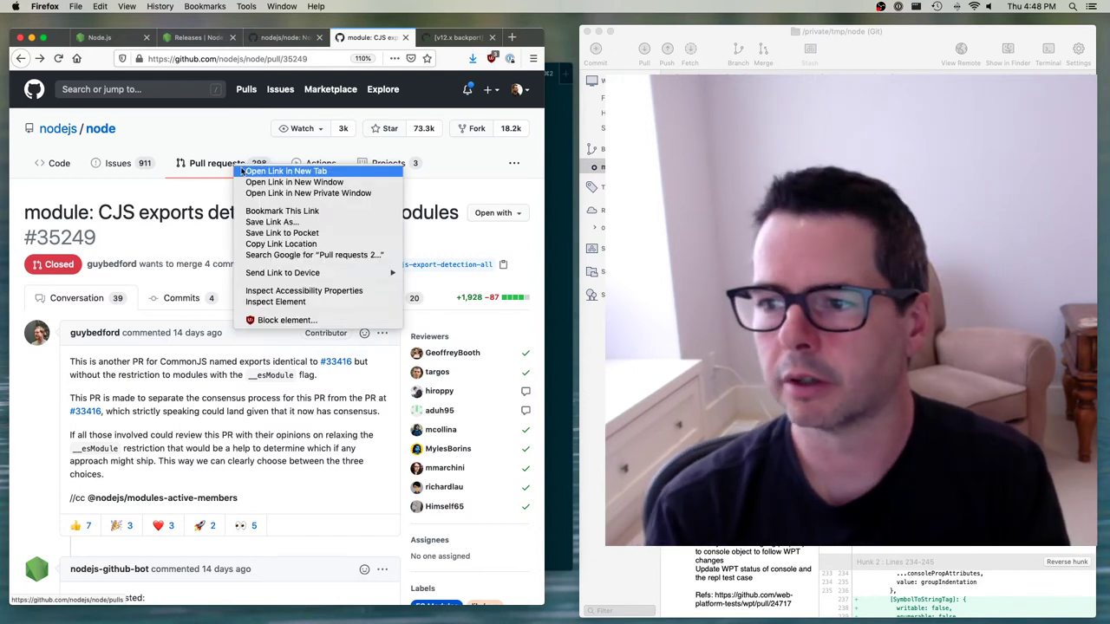
click(285, 171)
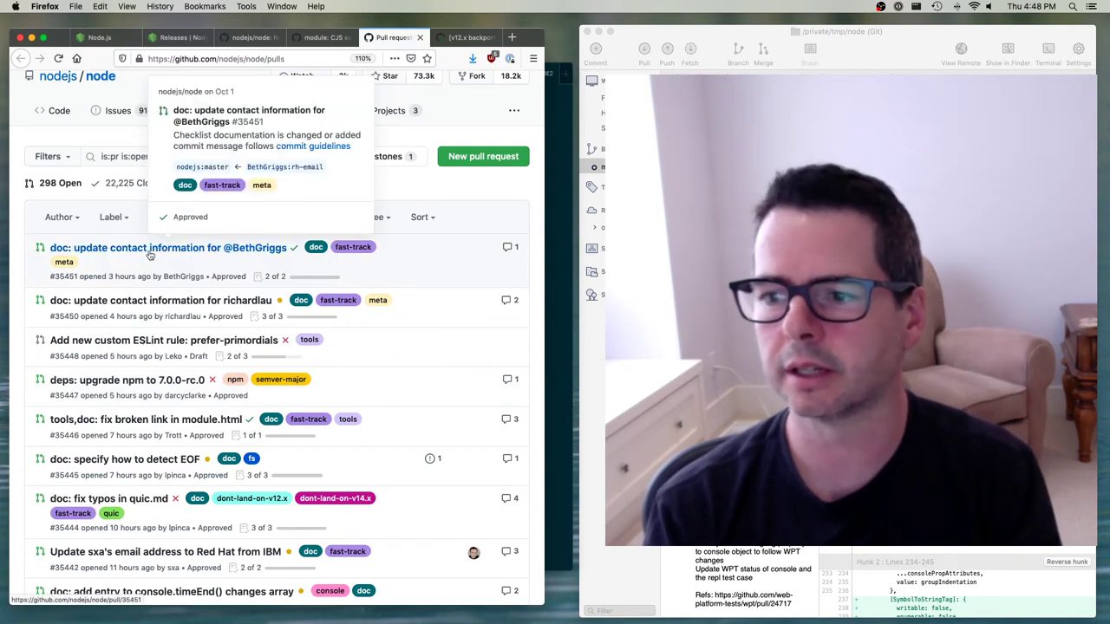
click(169, 248)
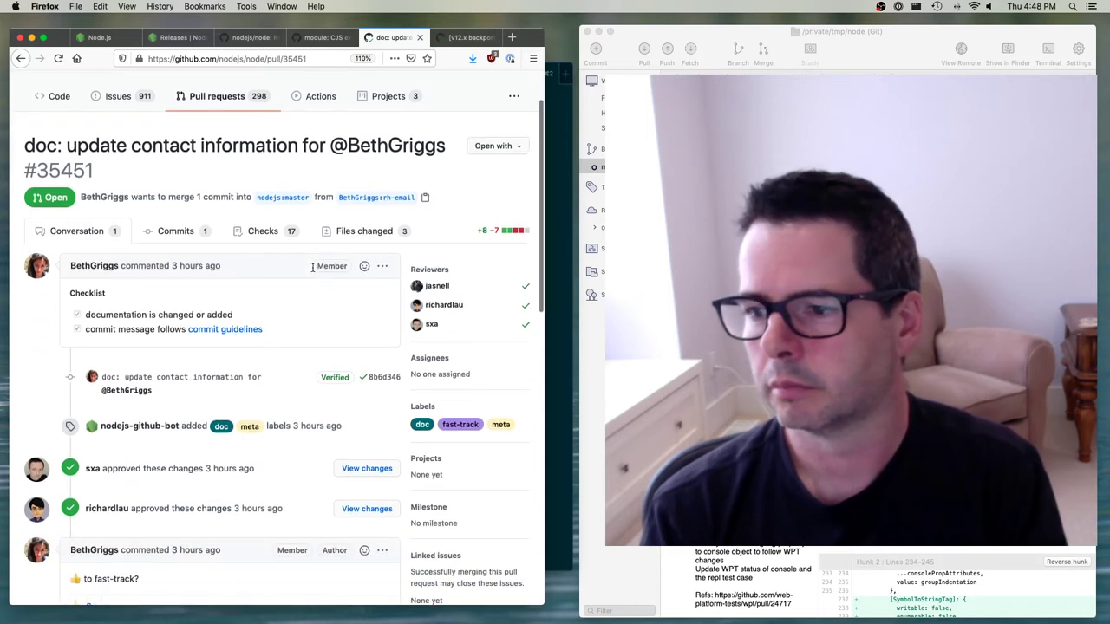
Step: Review PR #35451's .mailmap and AUTHORS diffs, then return to the repository code page
click(364, 231)
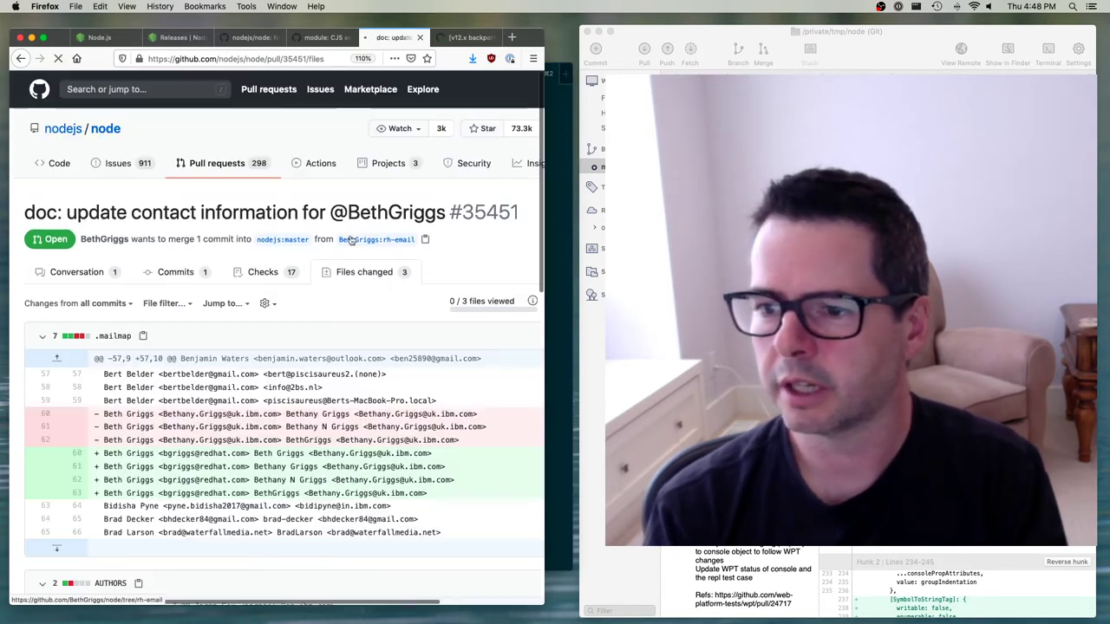
scroll(down, 3)
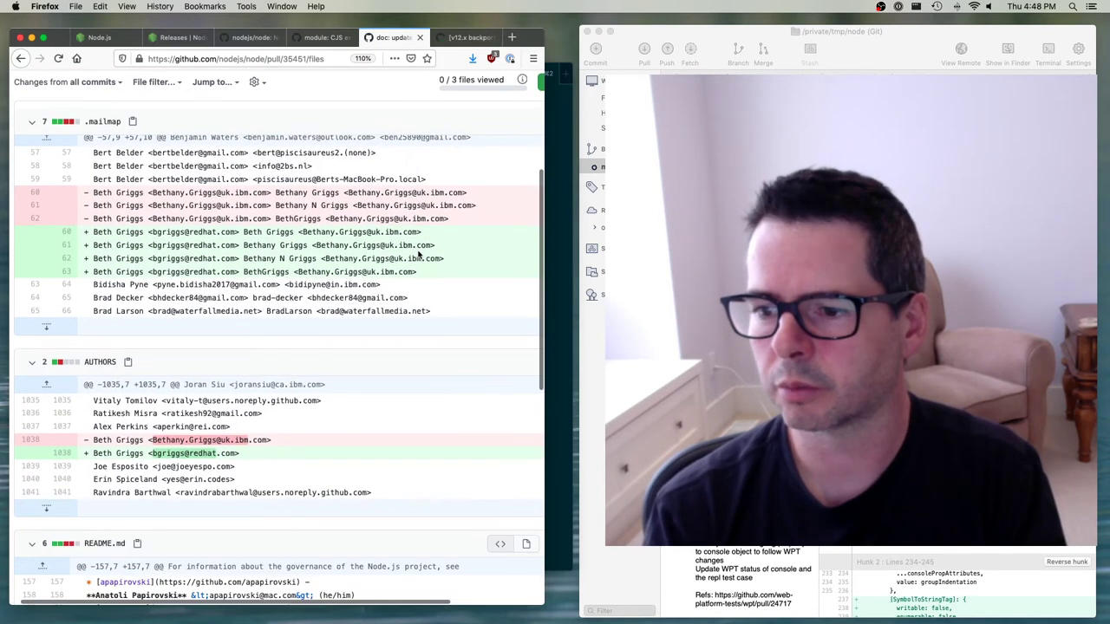
scroll(down, 3)
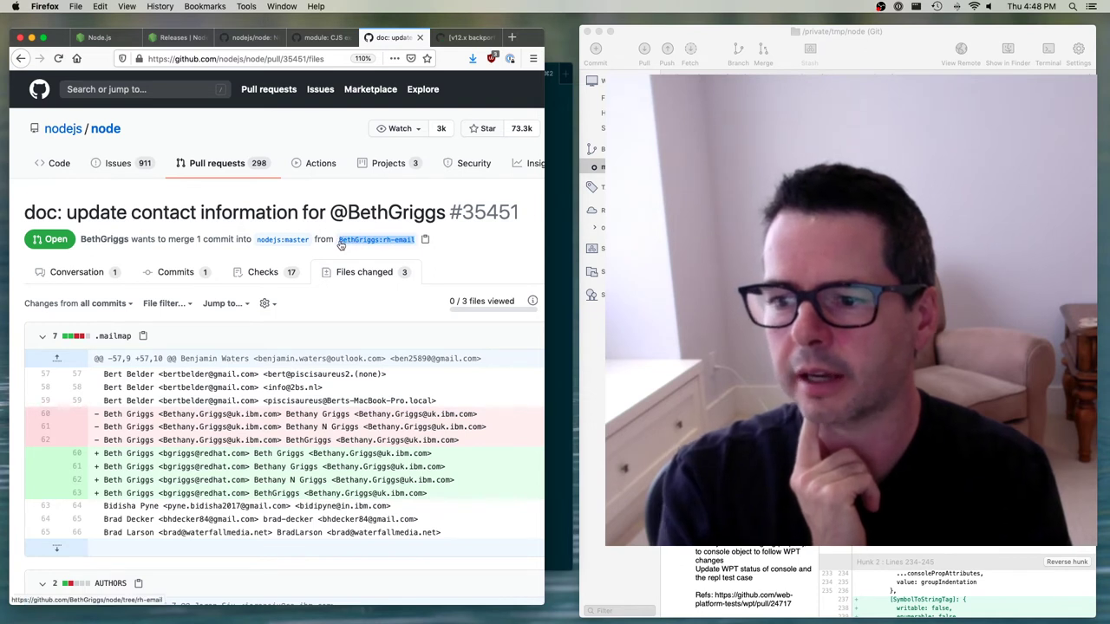
mouse_move(376, 240)
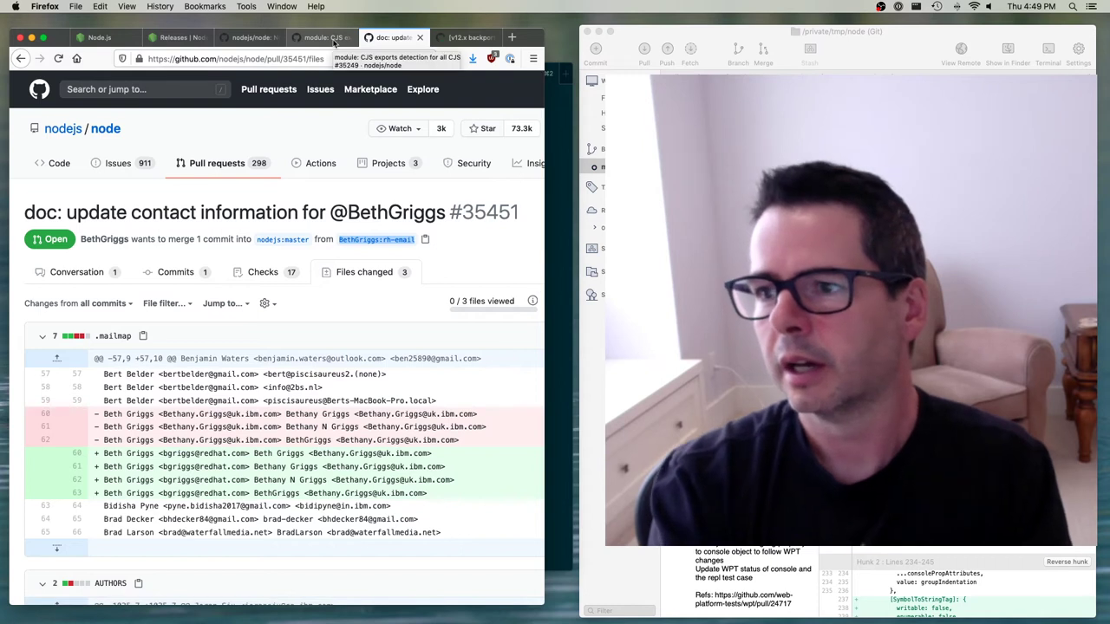
click(321, 38)
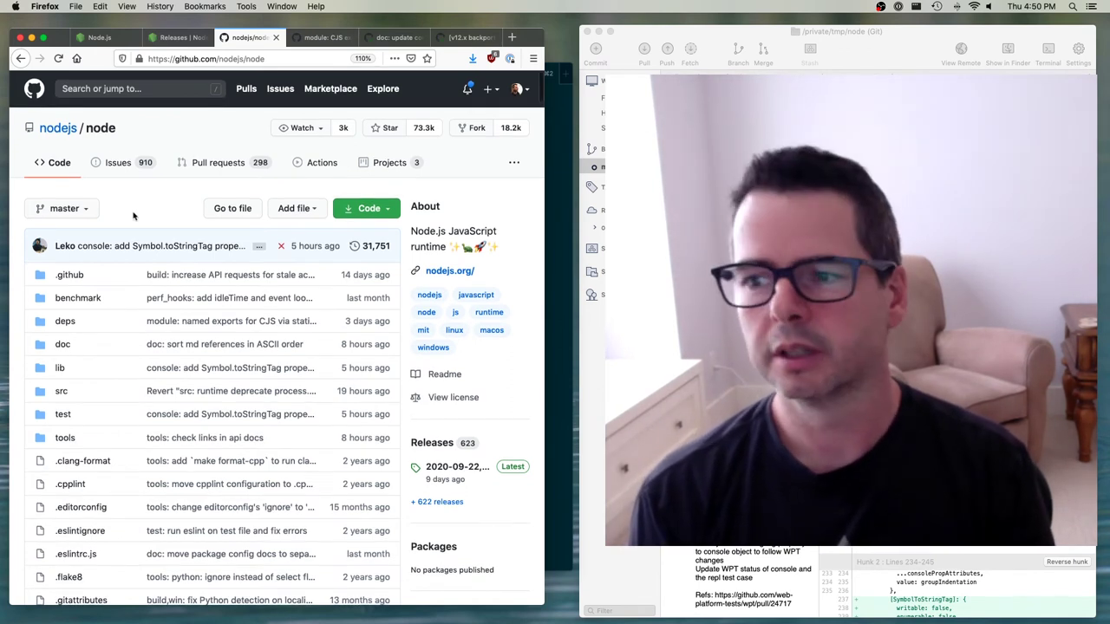
mouse_move(85, 212)
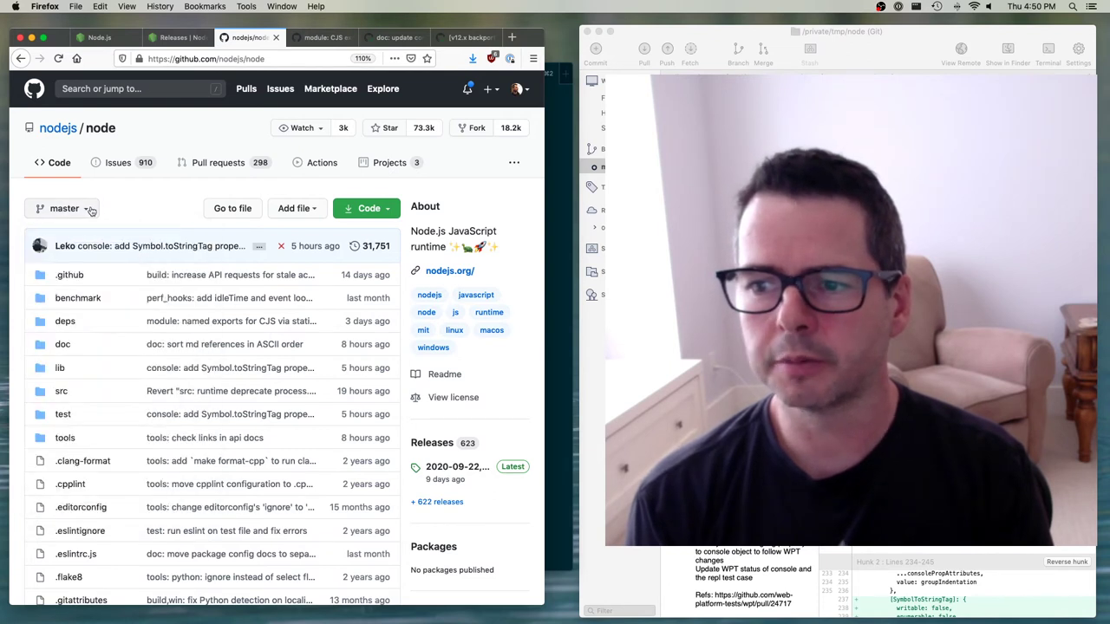
Step: Look through the branch dropdown's Tags list, then open master's full commit history
click(63, 208)
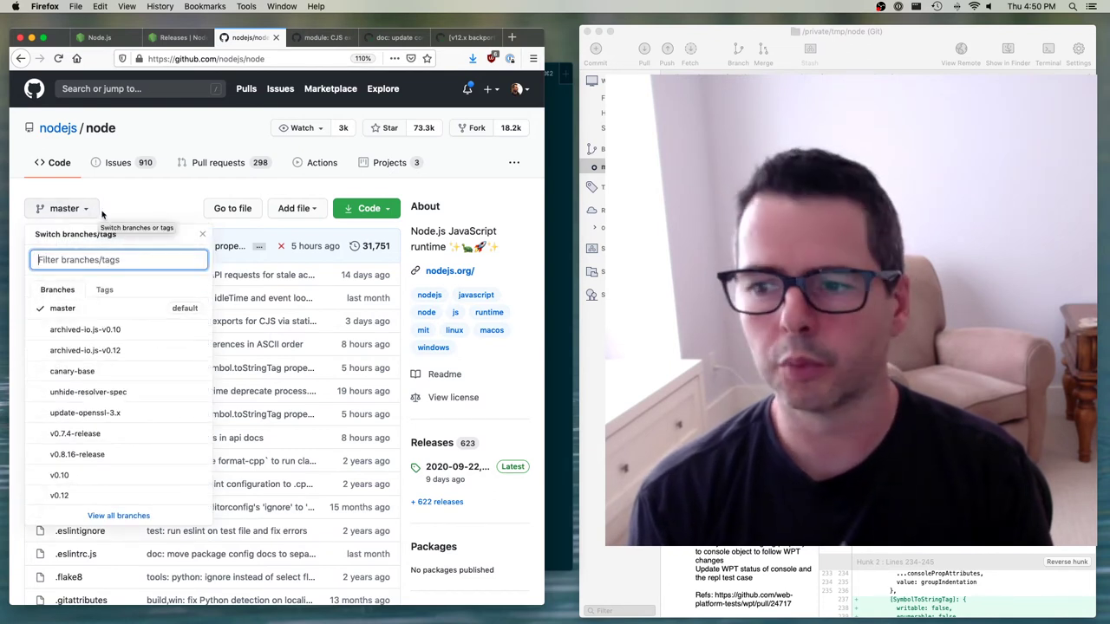
click(104, 290)
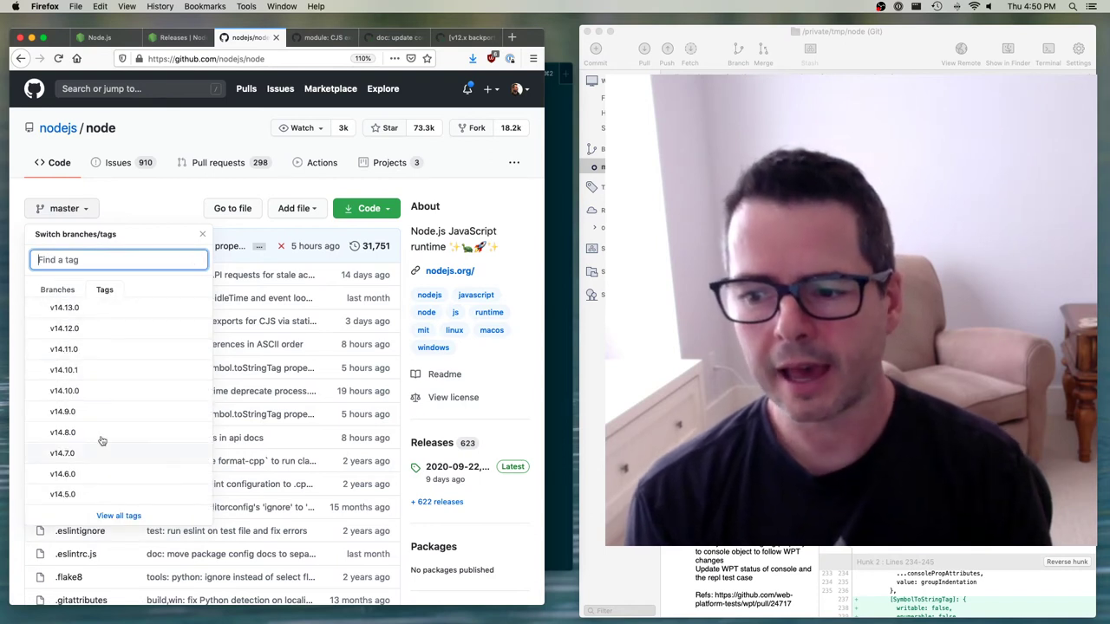
scroll(down, 3)
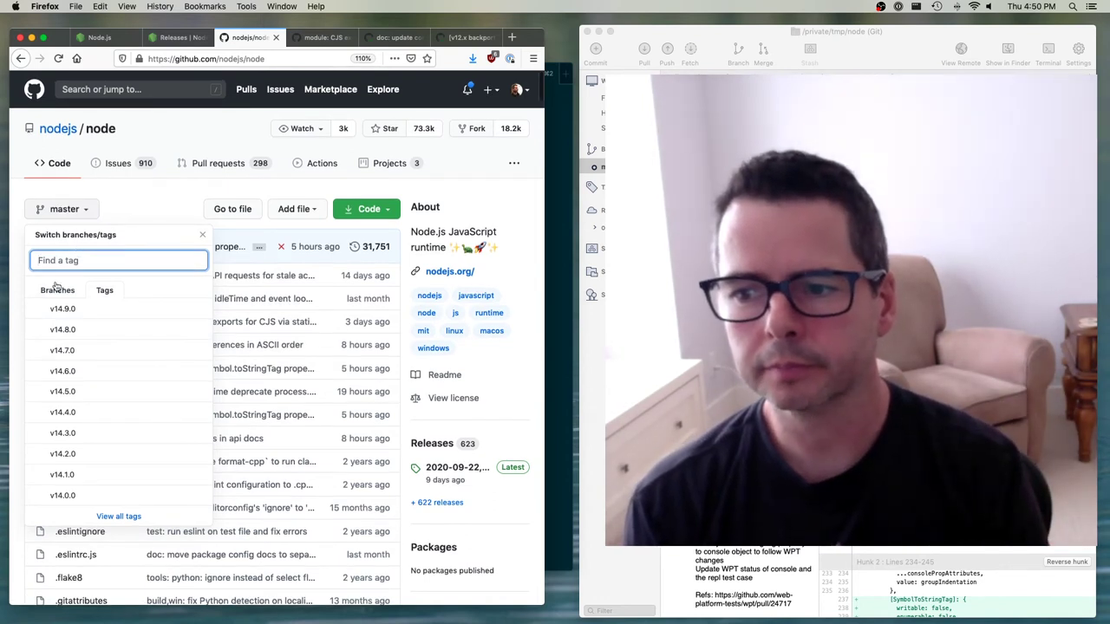
click(57, 290)
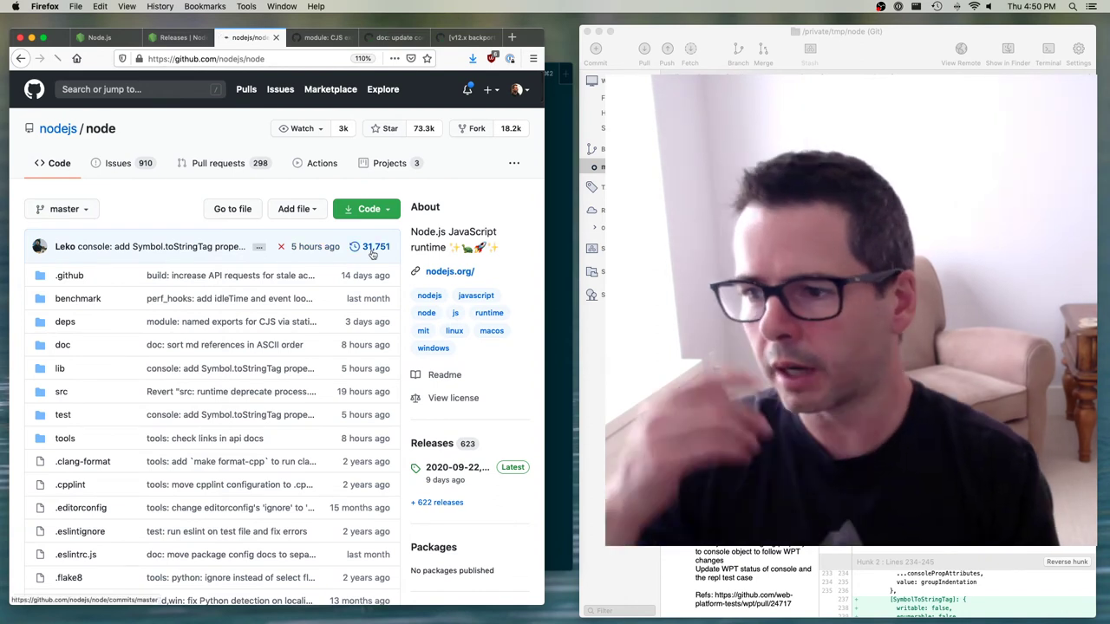
click(373, 246)
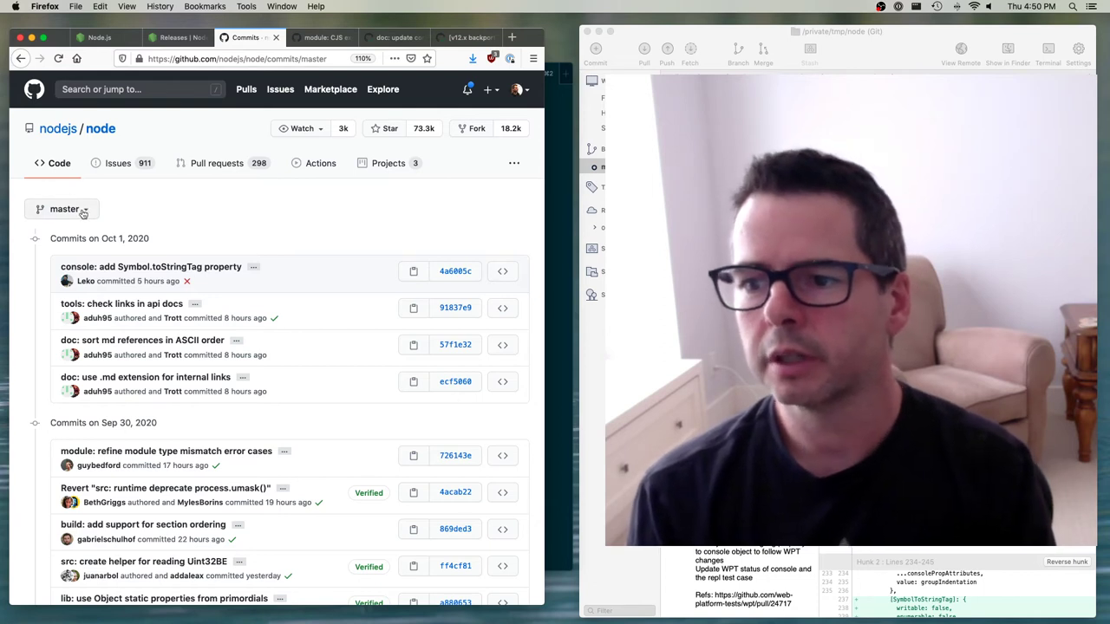
Step: Show the v0.10 branch's commits, then choose another release branch from the dropdown
click(63, 209)
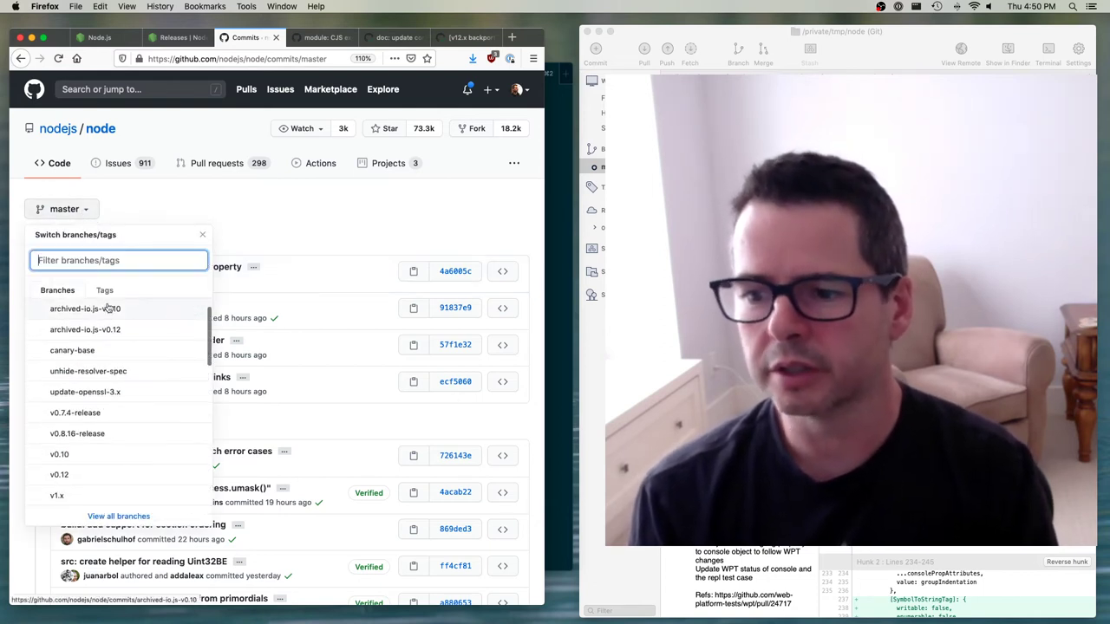
scroll(down, 3)
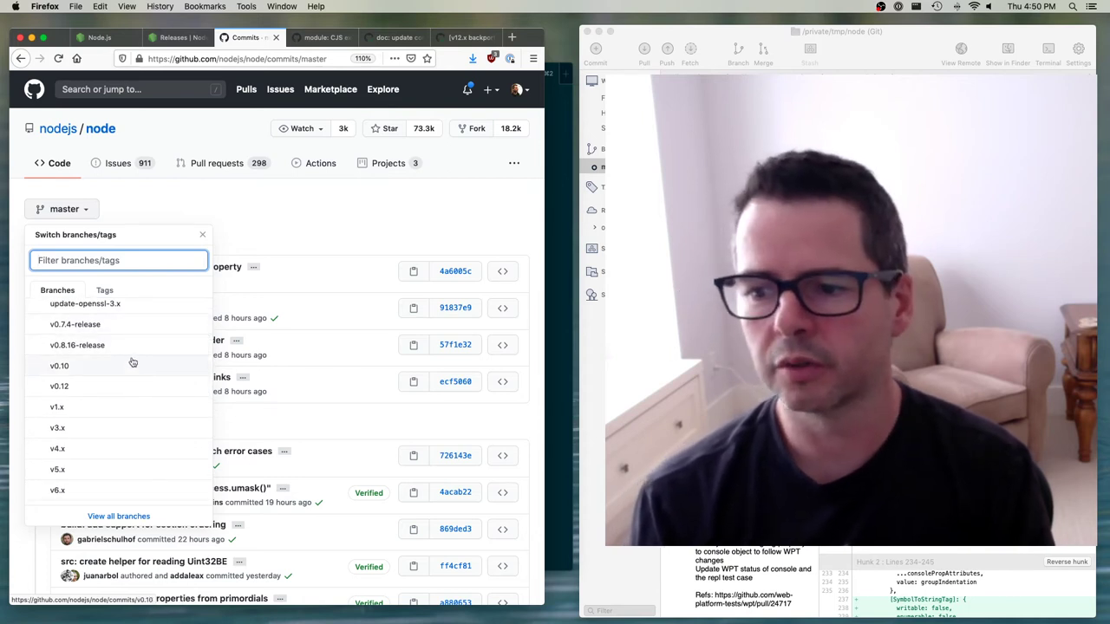
mouse_move(65, 368)
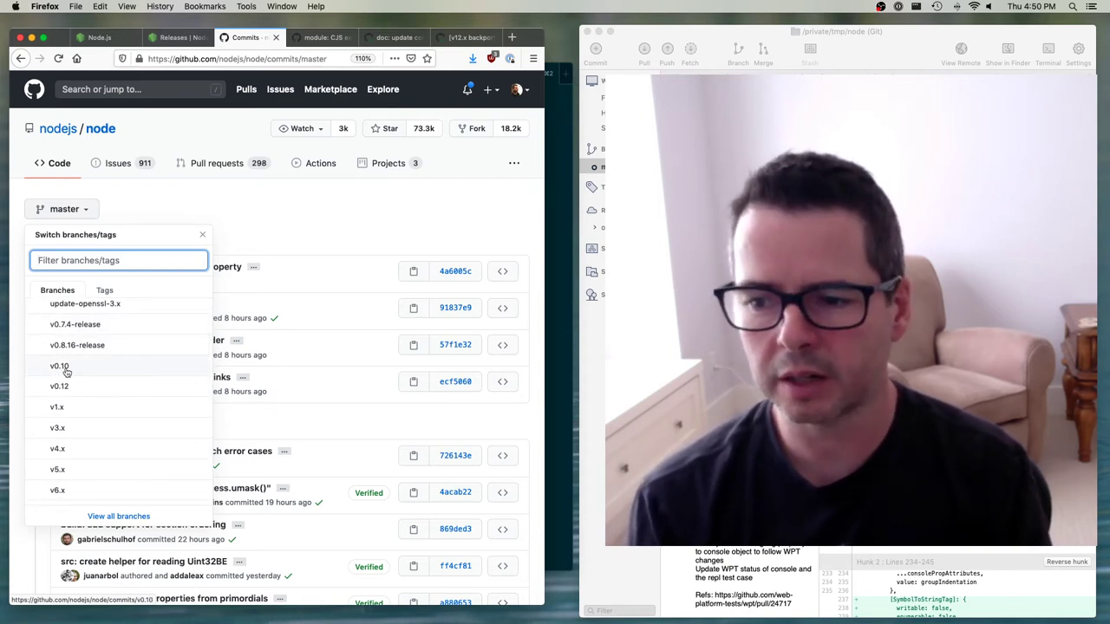
click(59, 367)
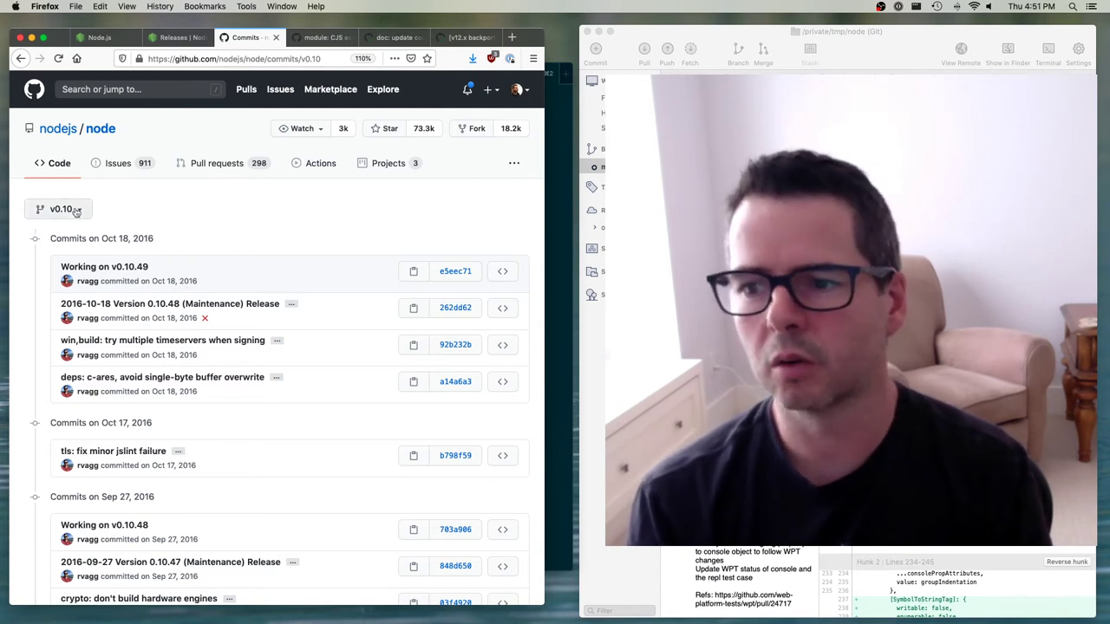
click(59, 209)
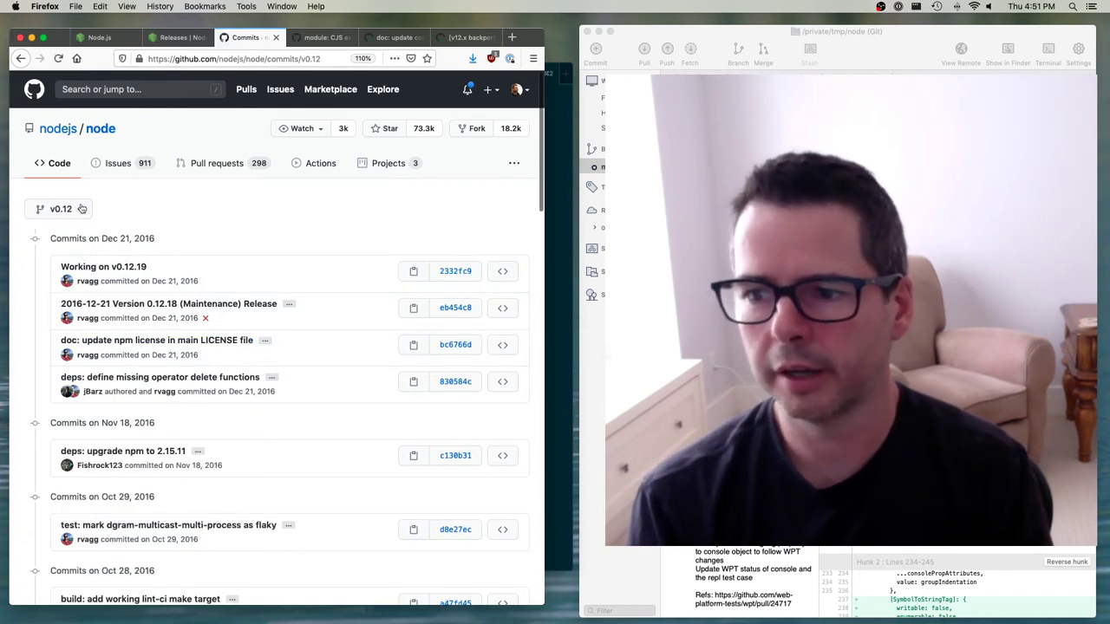
click(59, 209)
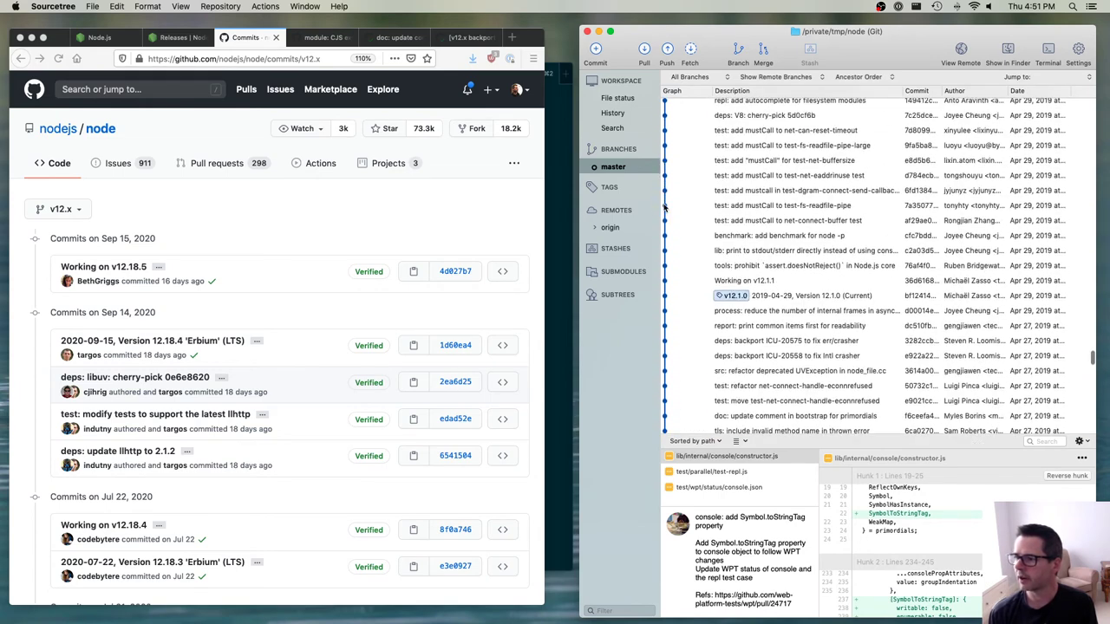
Step: Scroll the Sourcetree log past the v12.19.0-proposal and v12.x-staging heads to September 22, 2020
scroll(down, 3)
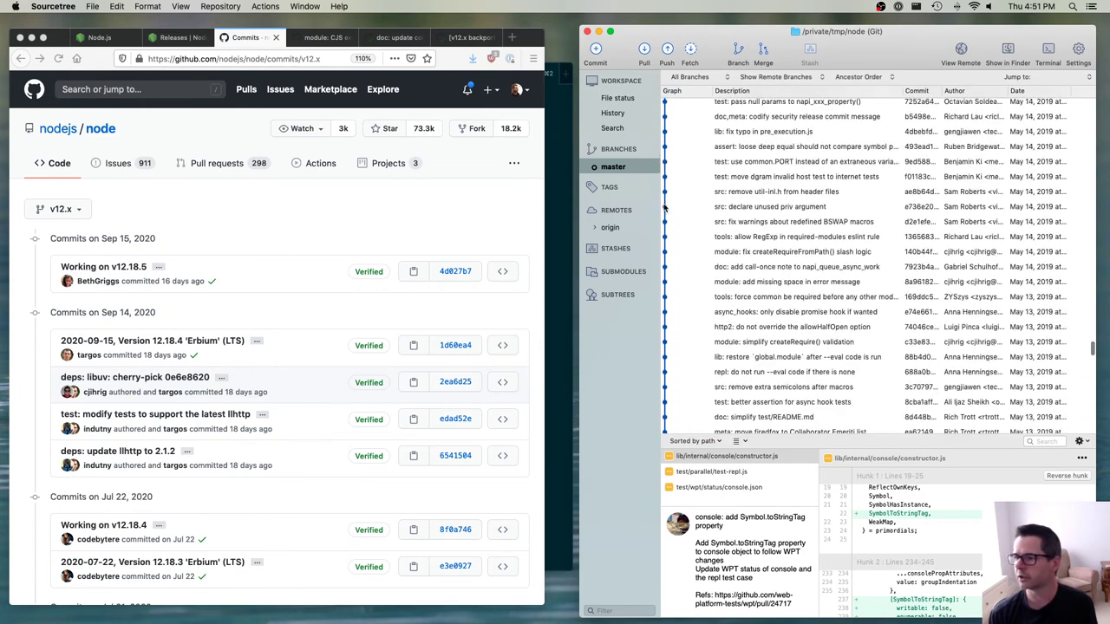
scroll(down, 3)
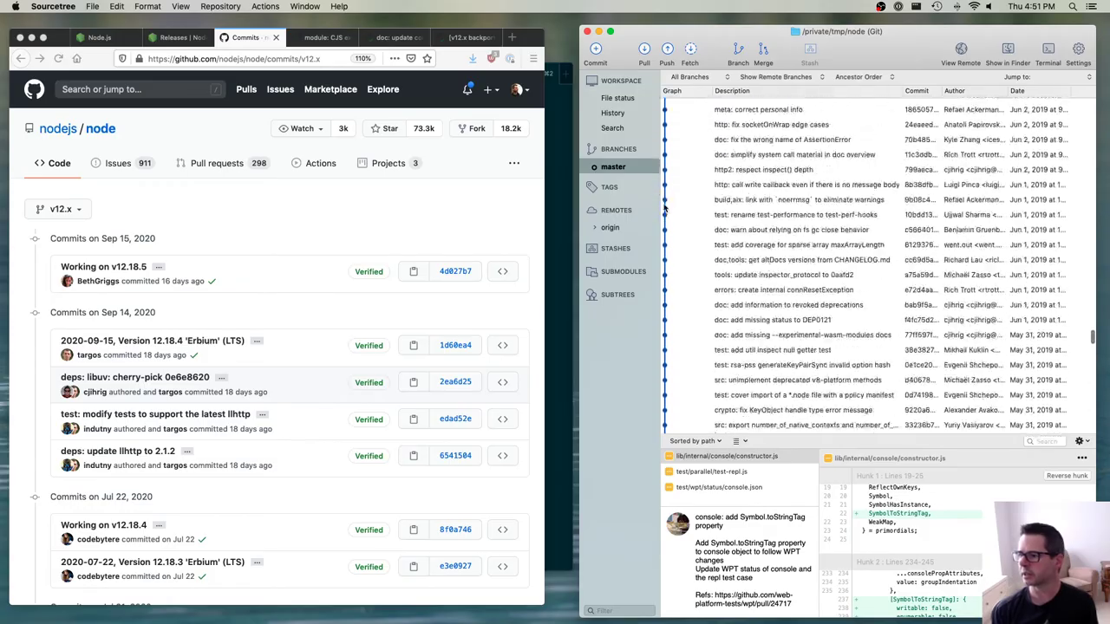
scroll(down, 3)
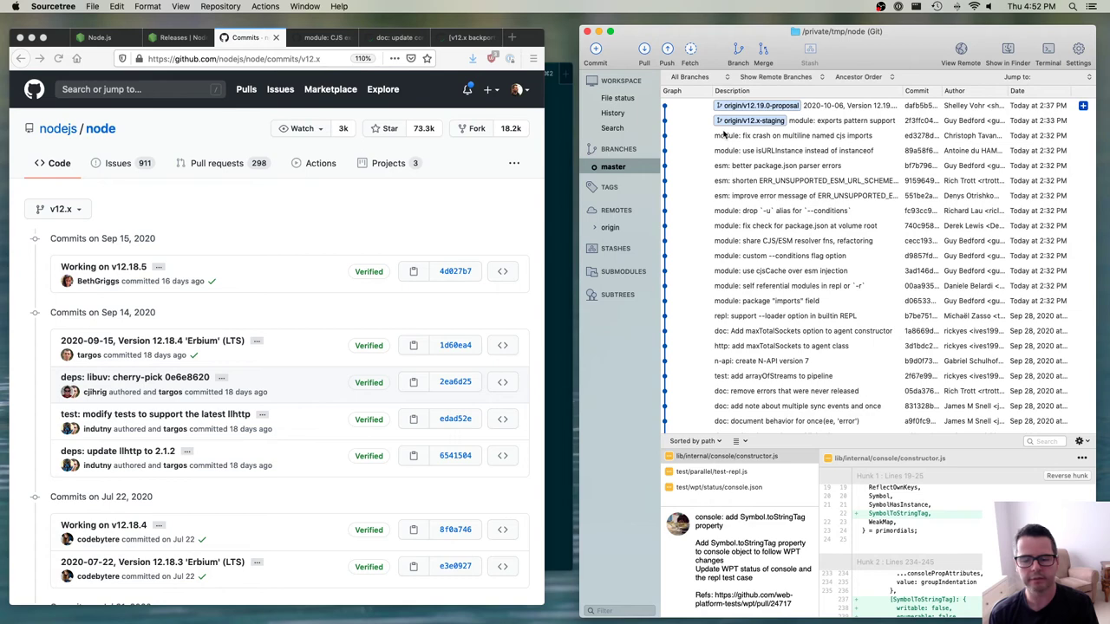
scroll(down, 3)
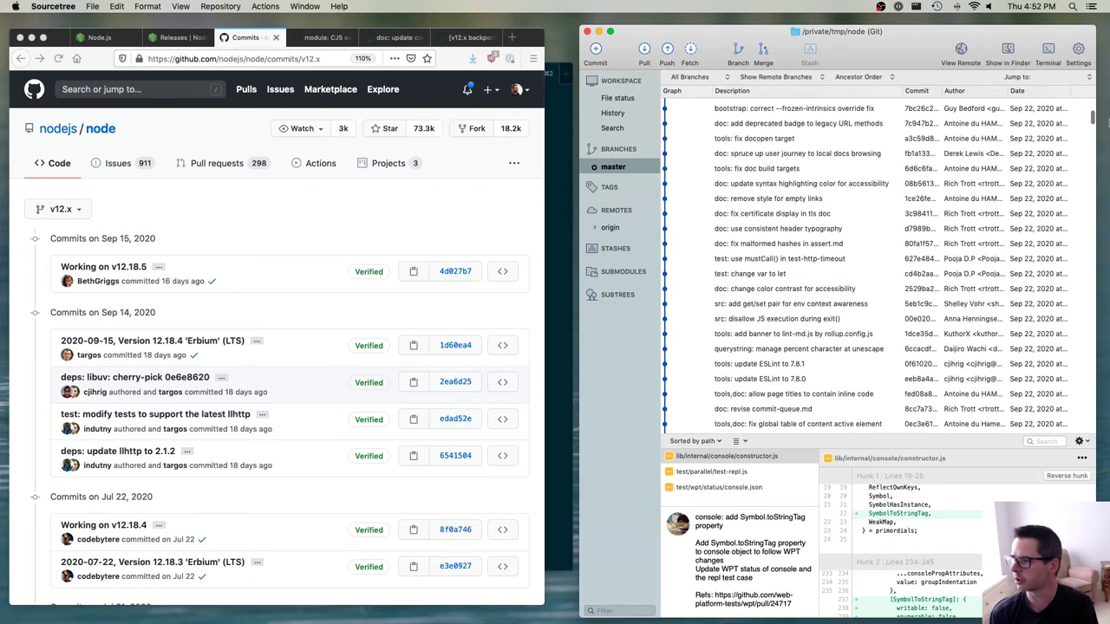
scroll(down, 3)
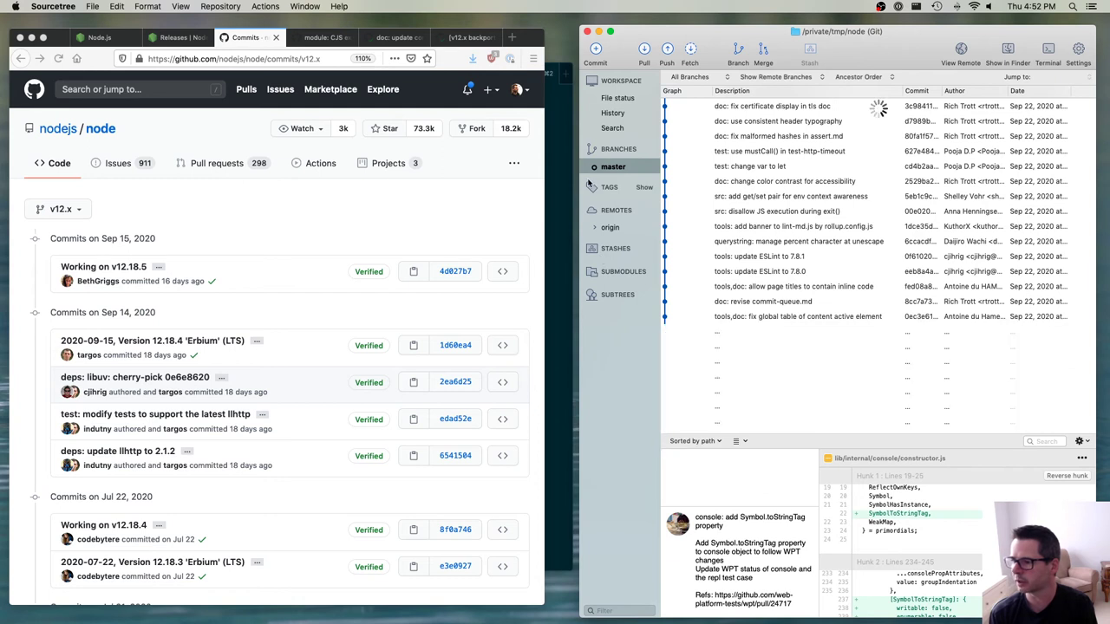
Step: Select master and scroll past the v12.0.0 and v14.13.0 tags to the v14.9.0 release
click(612, 166)
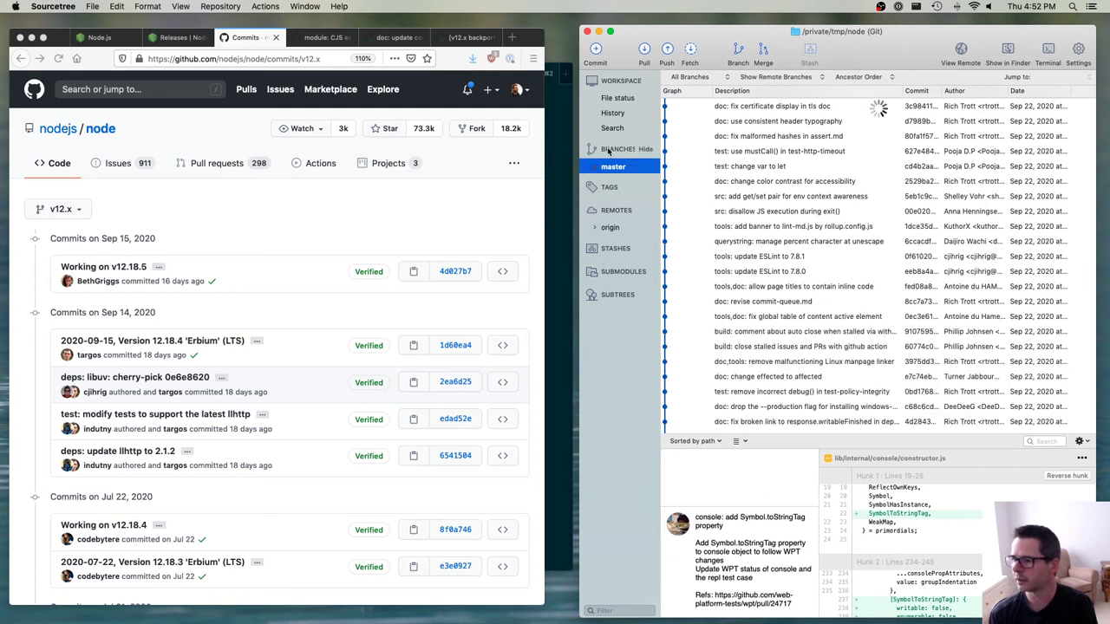
scroll(down, 3)
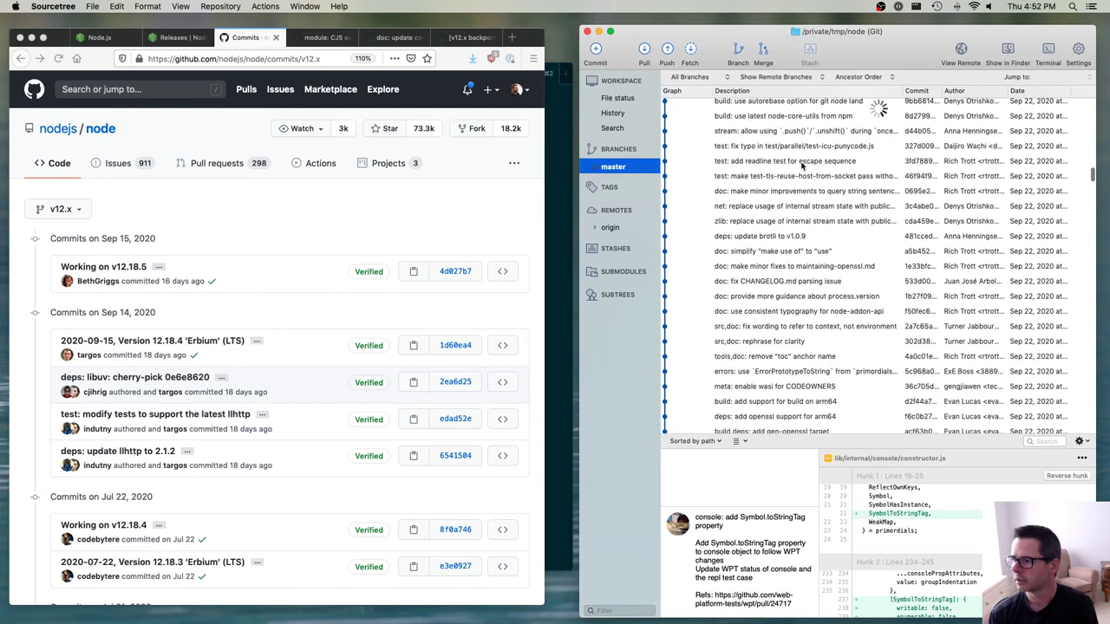
scroll(down, 3)
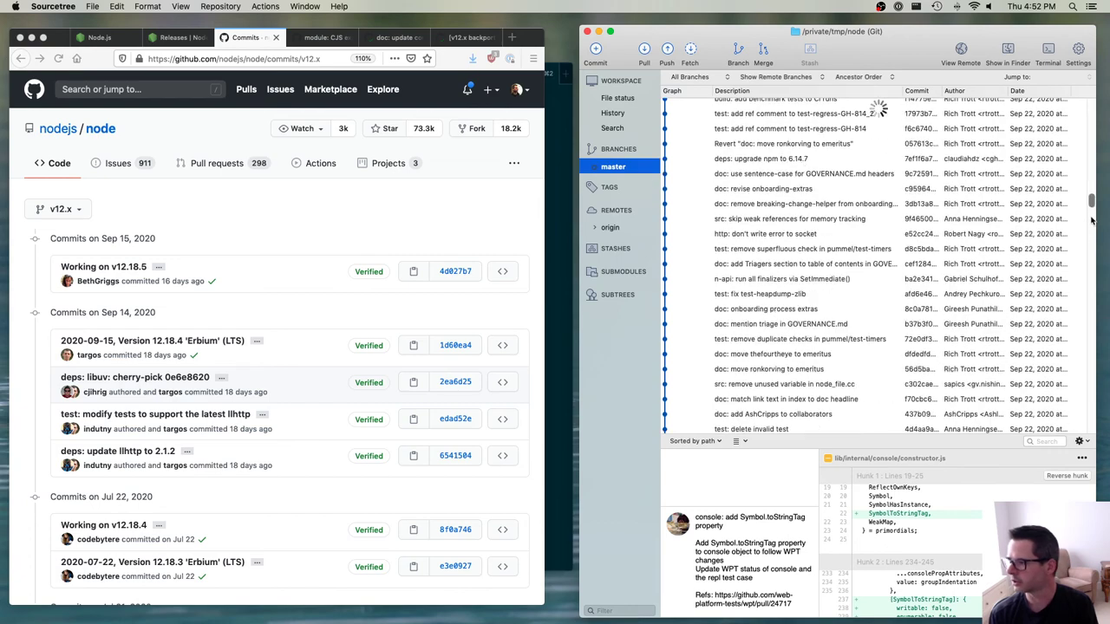
scroll(down, 3)
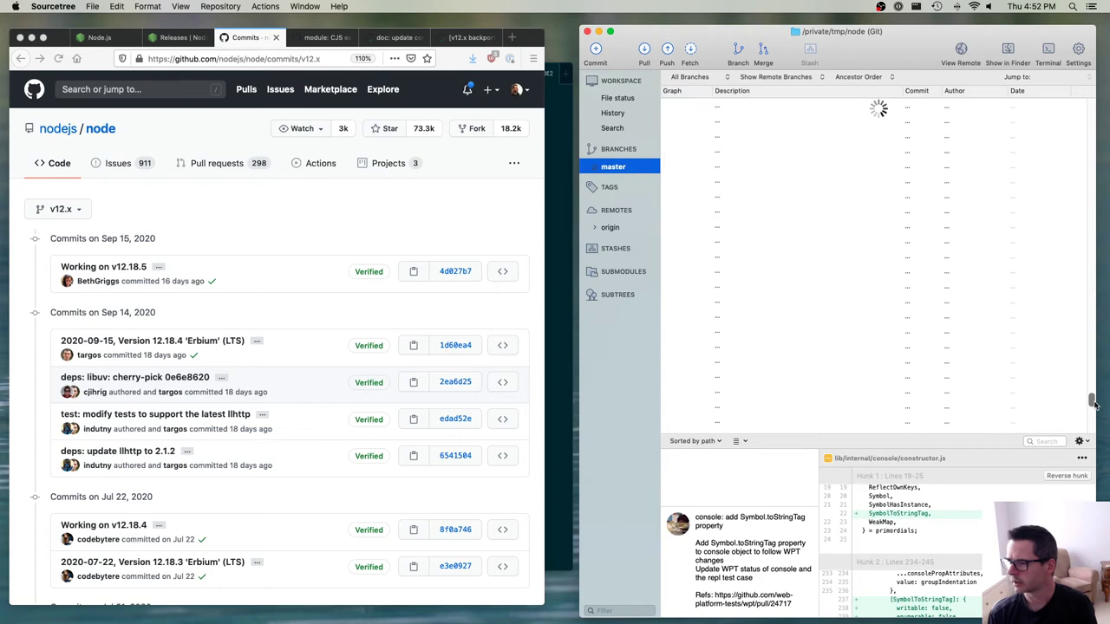
scroll(down, 3)
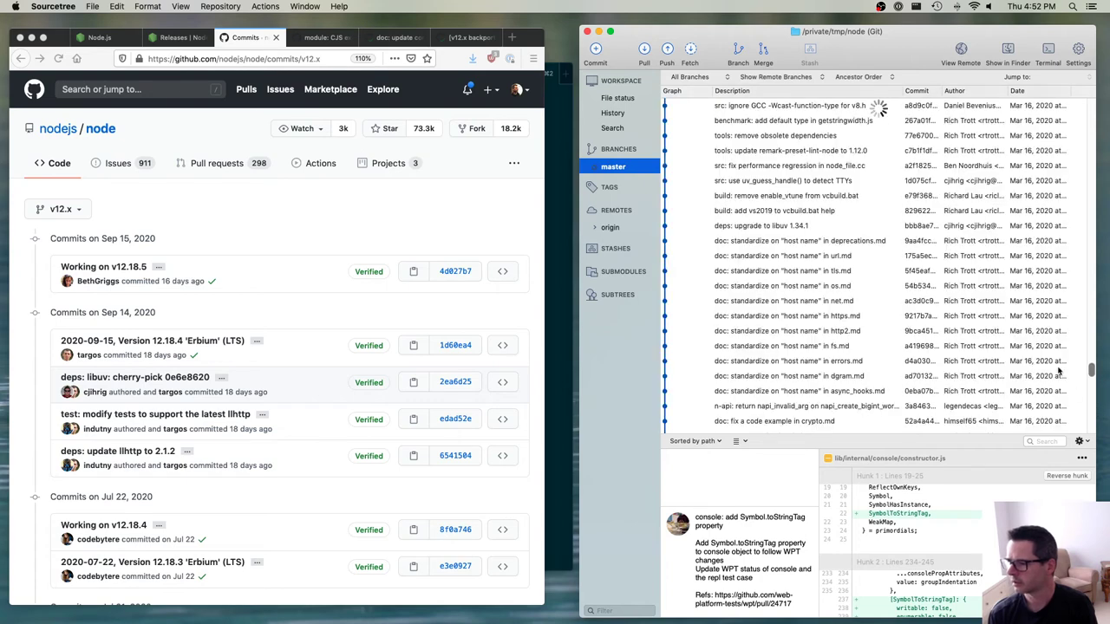
scroll(down, 3)
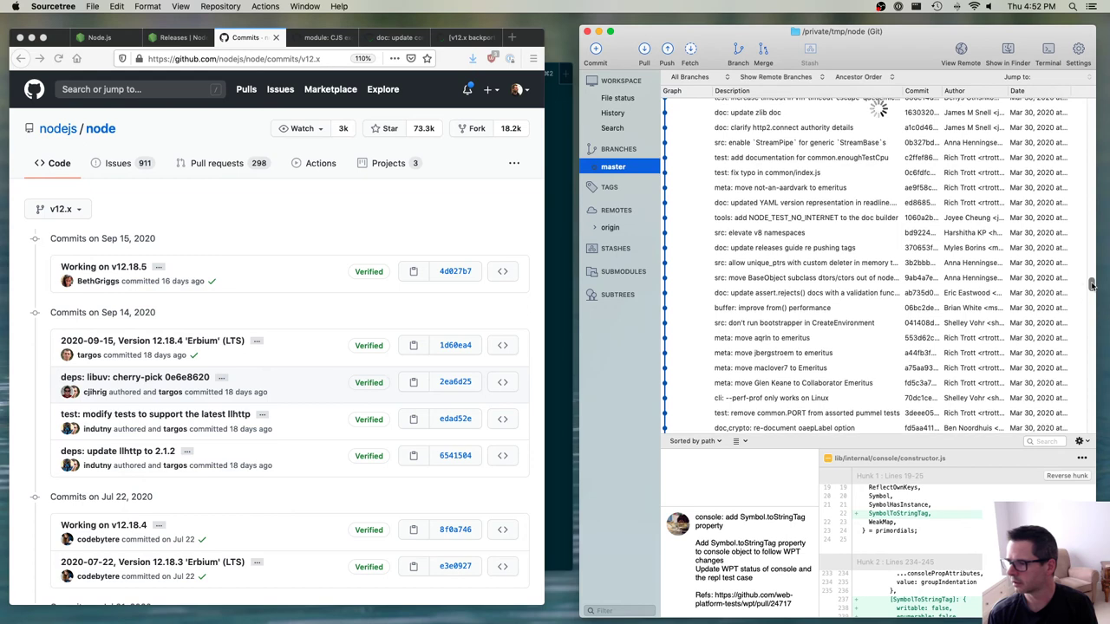
scroll(down, 3)
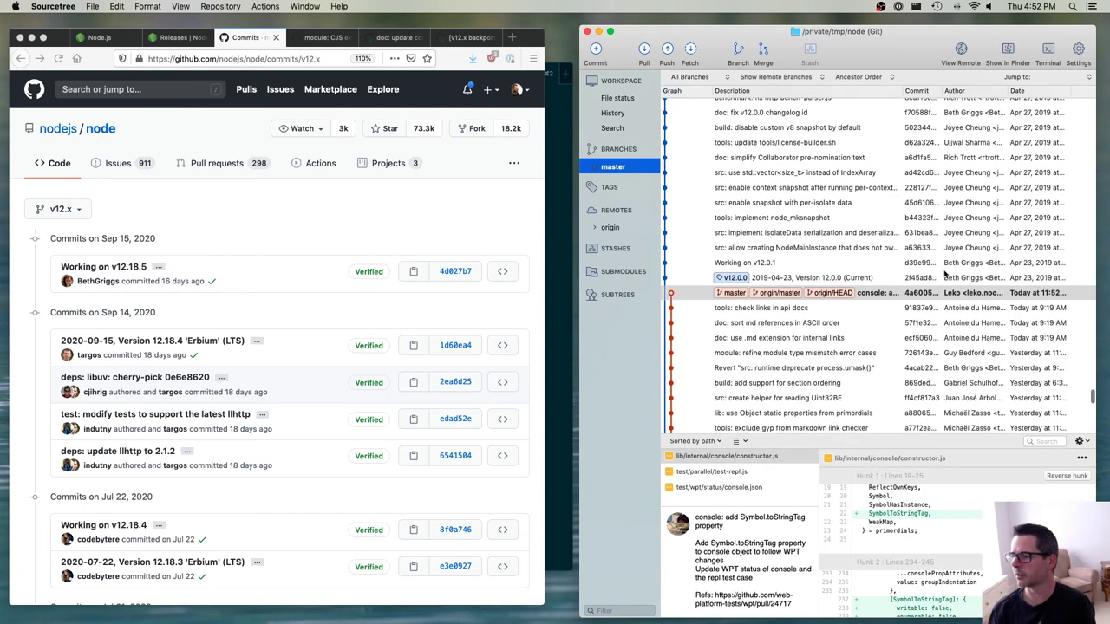
scroll(down, 3)
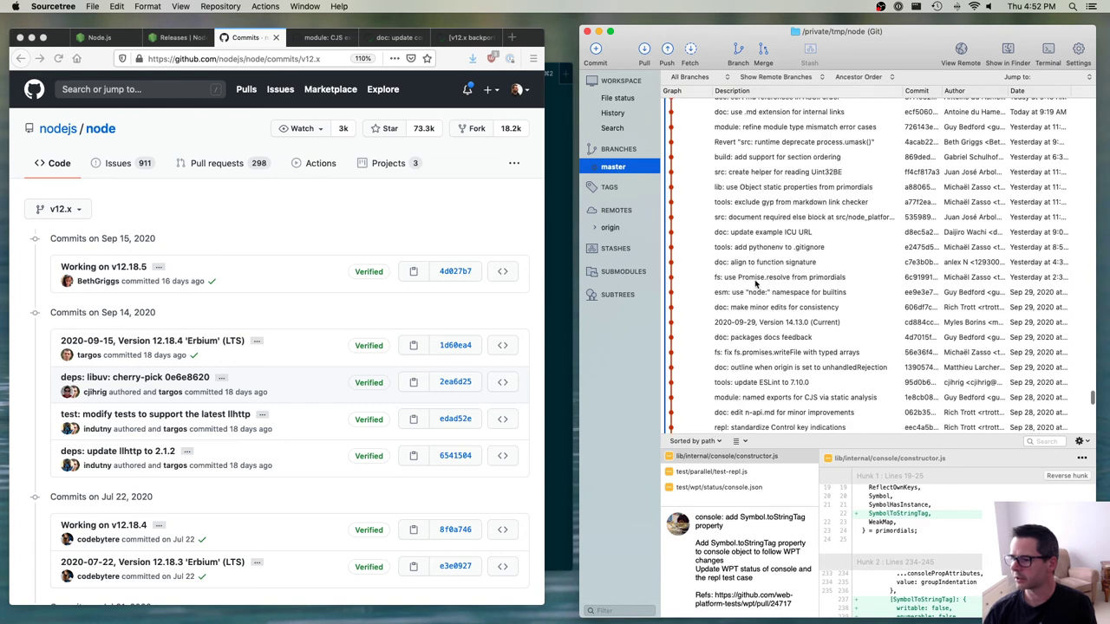
scroll(down, 3)
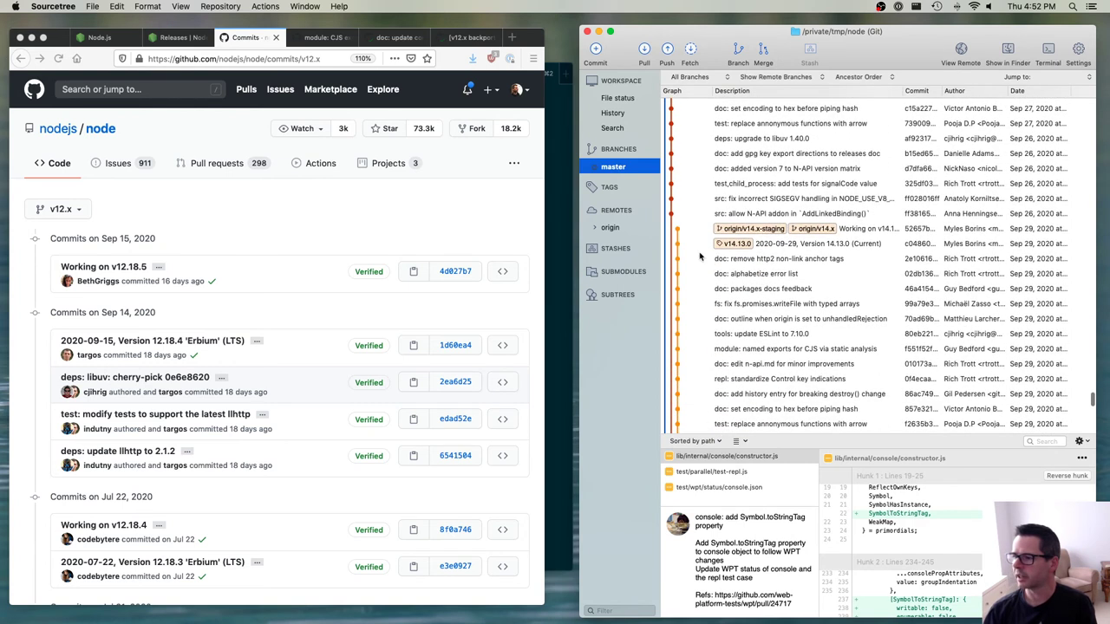
mouse_move(735, 240)
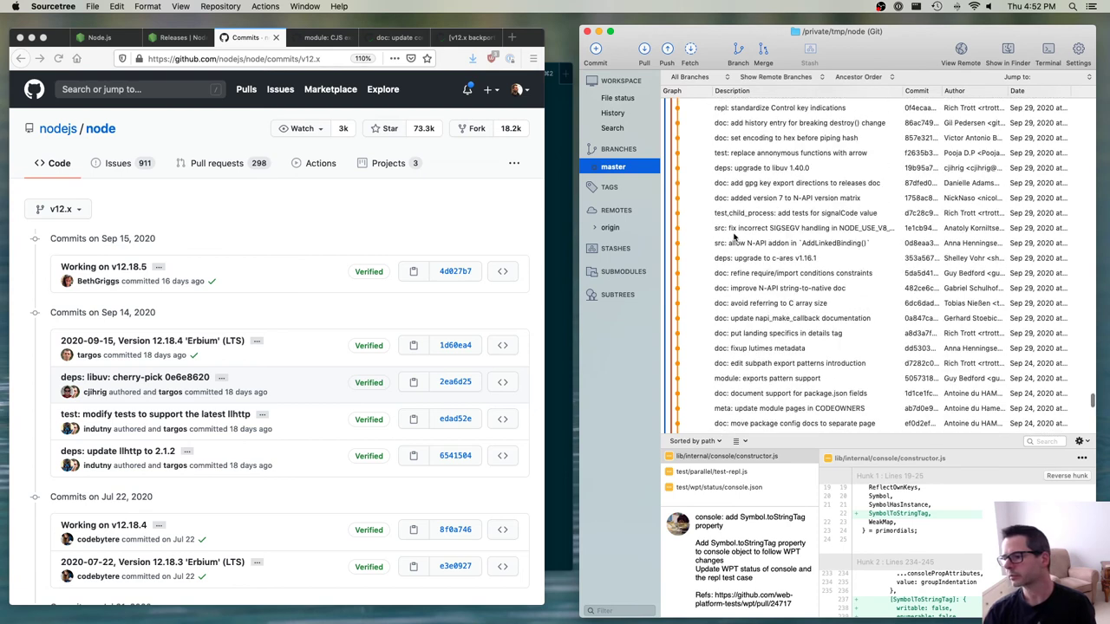
scroll(down, 3)
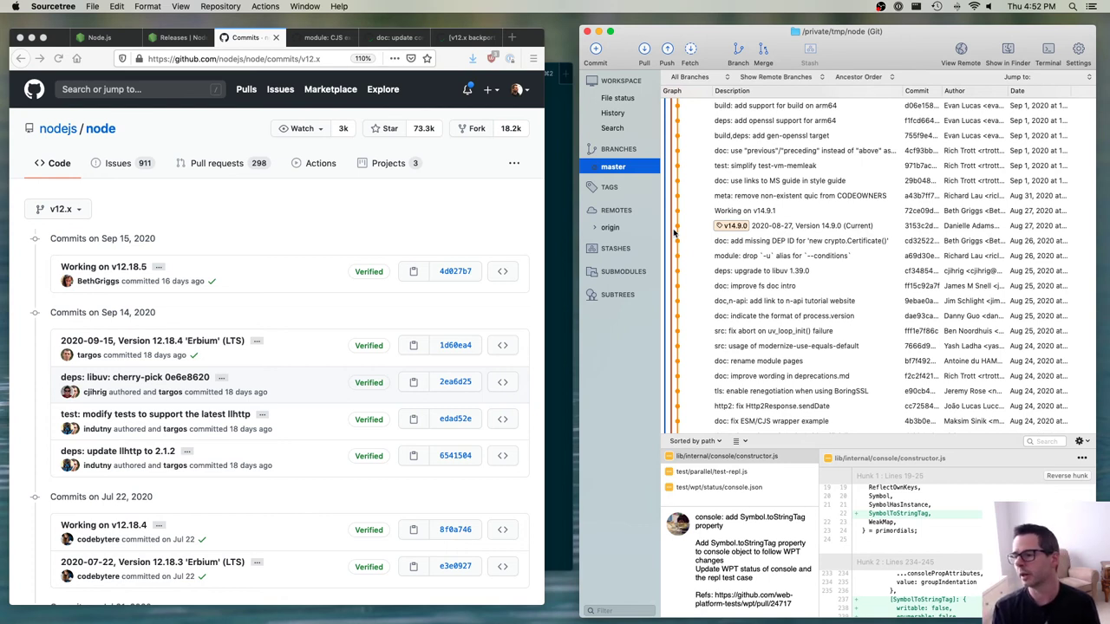
mouse_move(487, 218)
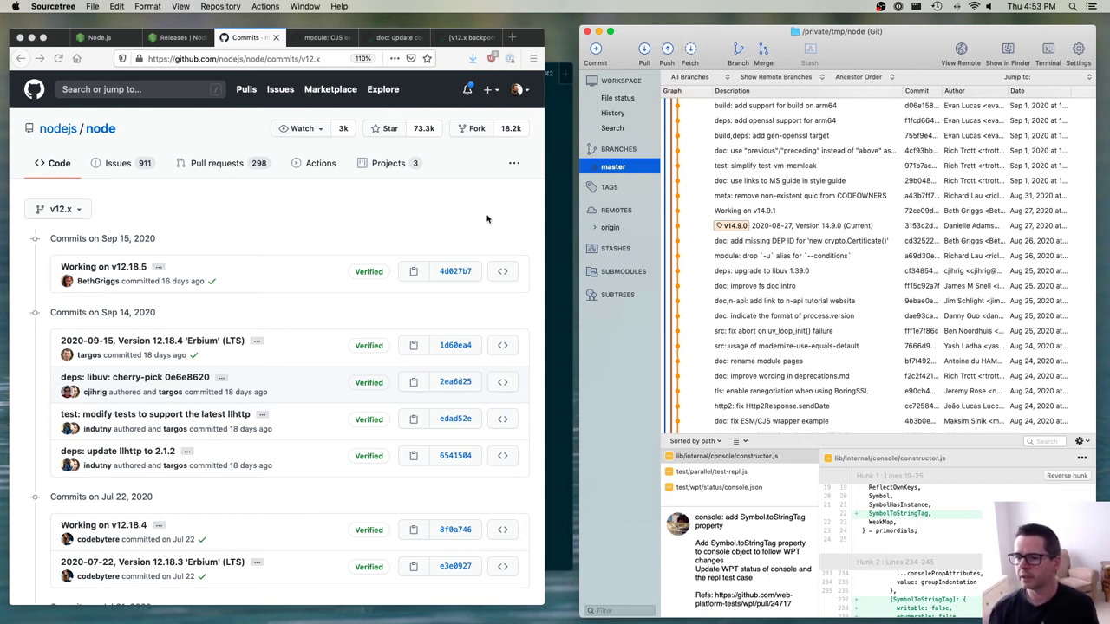
Step: Open the v12.x branch dropdown and scroll to the v12.x–v15.x staging and release branches
click(58, 209)
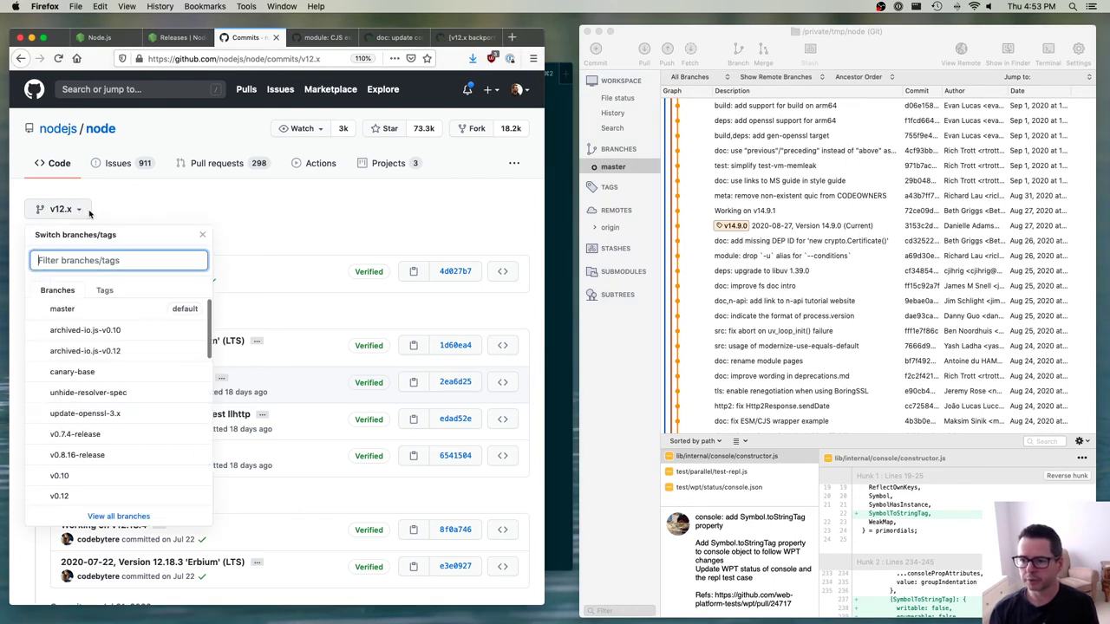
scroll(down, 3)
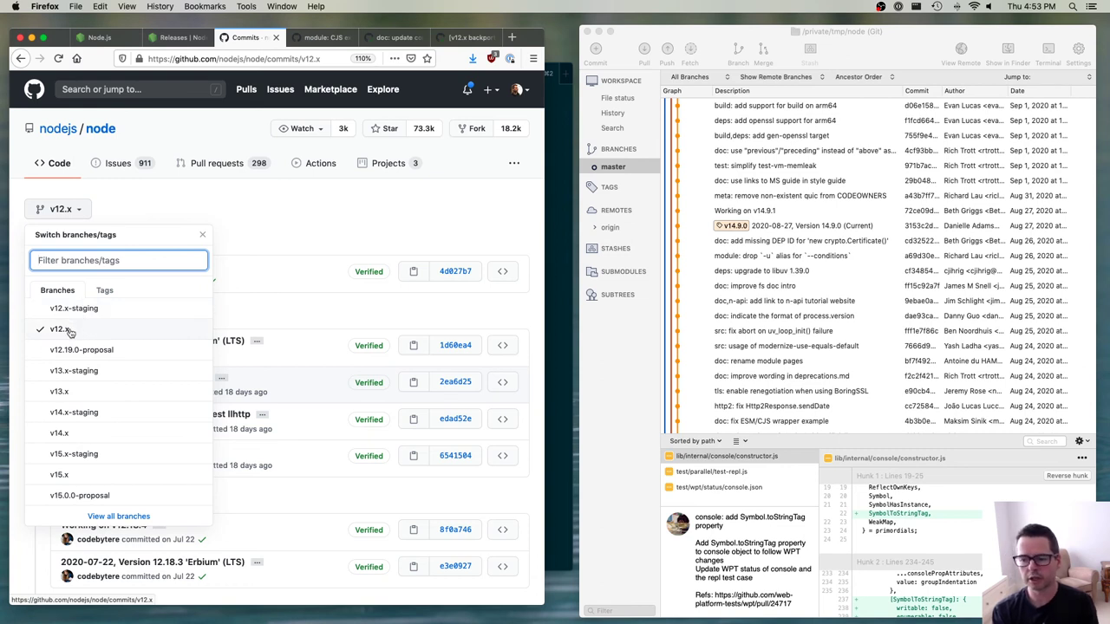
mouse_move(71, 335)
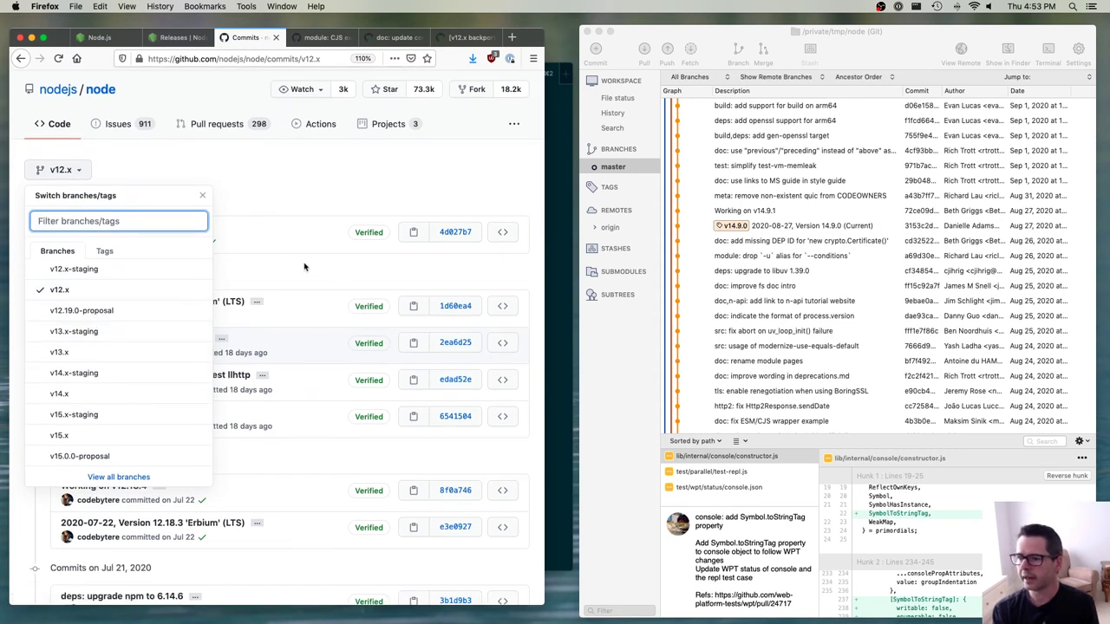
mouse_move(774, 272)
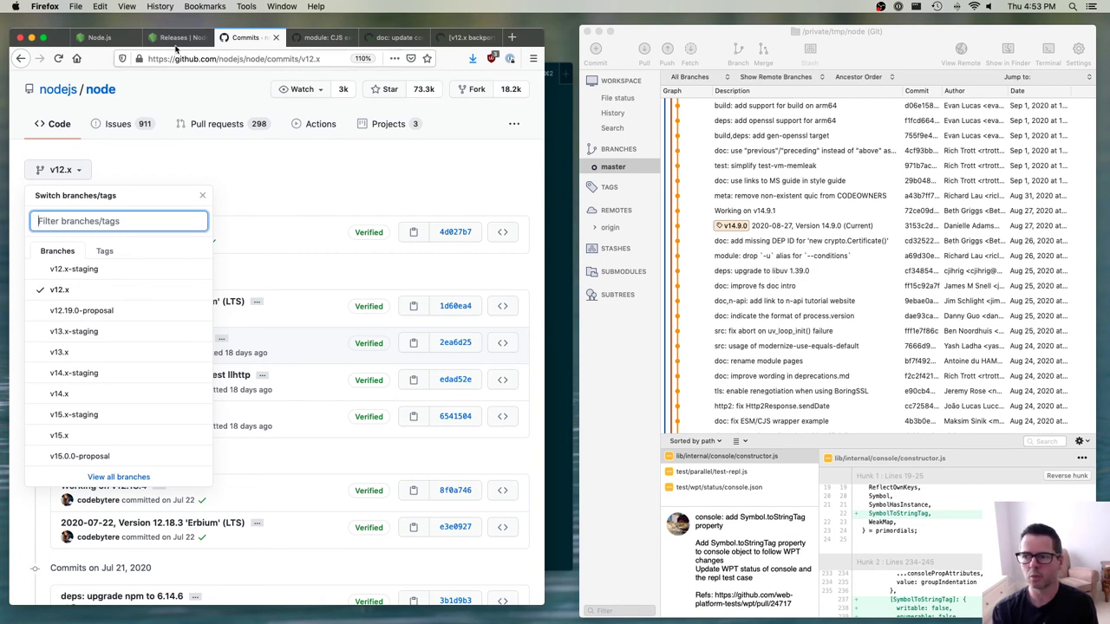
Step: Move from the release schedule through the CJS exports PR to the v12.x backport PR #35405
click(172, 38)
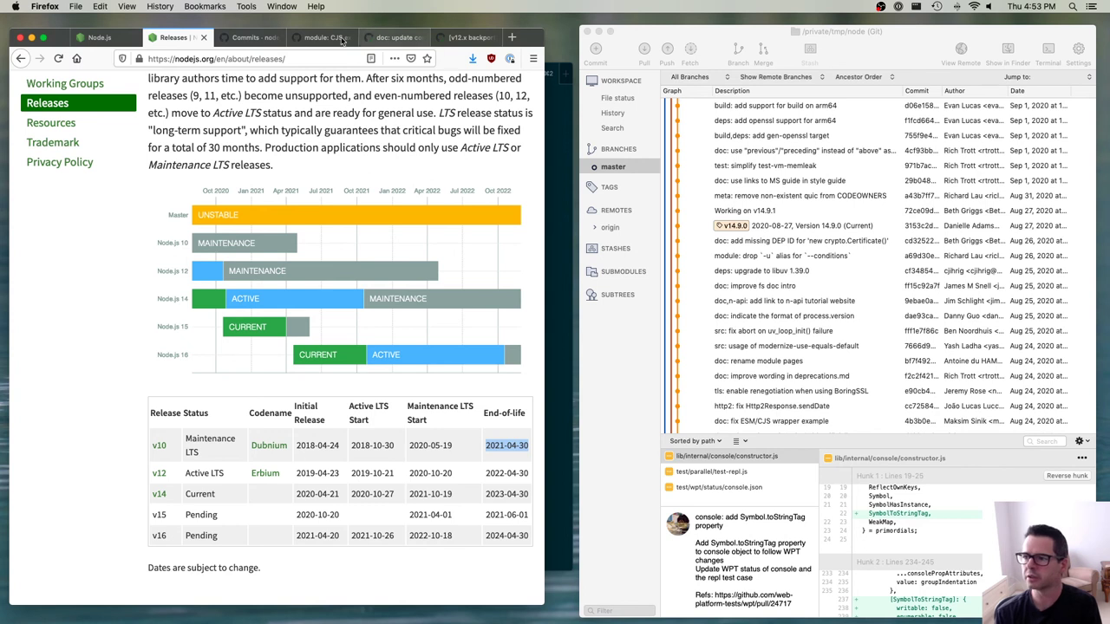
click(395, 37)
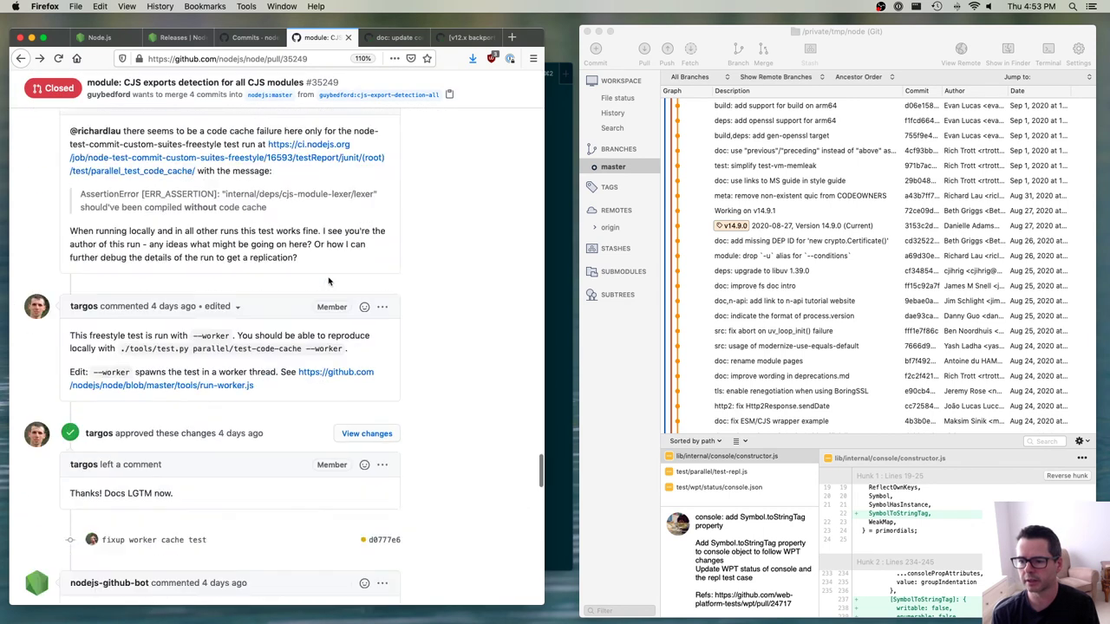
scroll(down, 3)
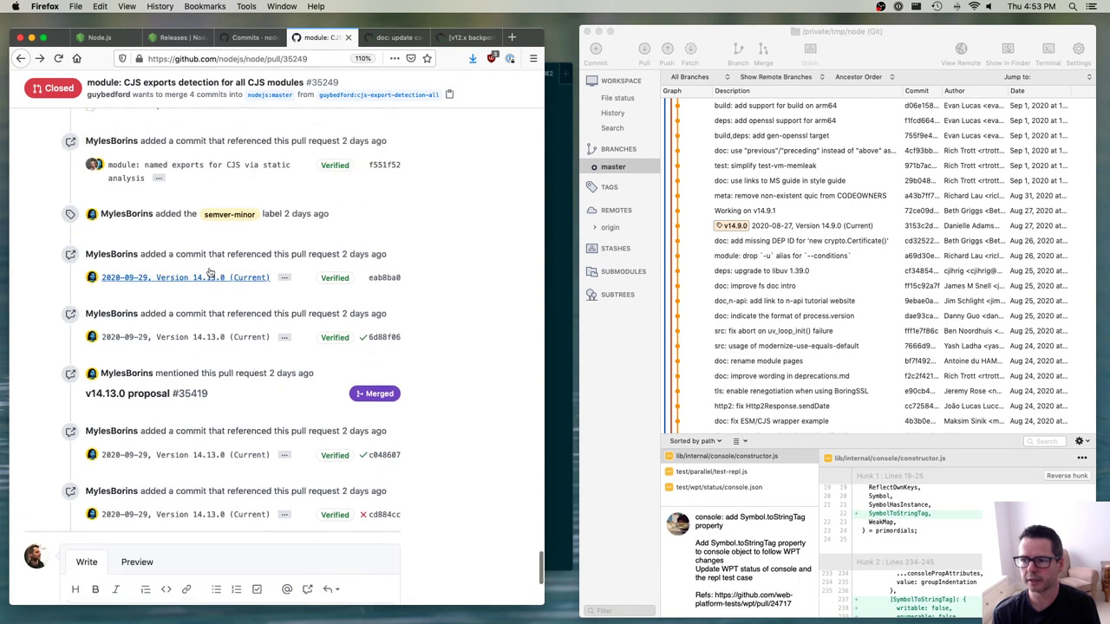
click(466, 37)
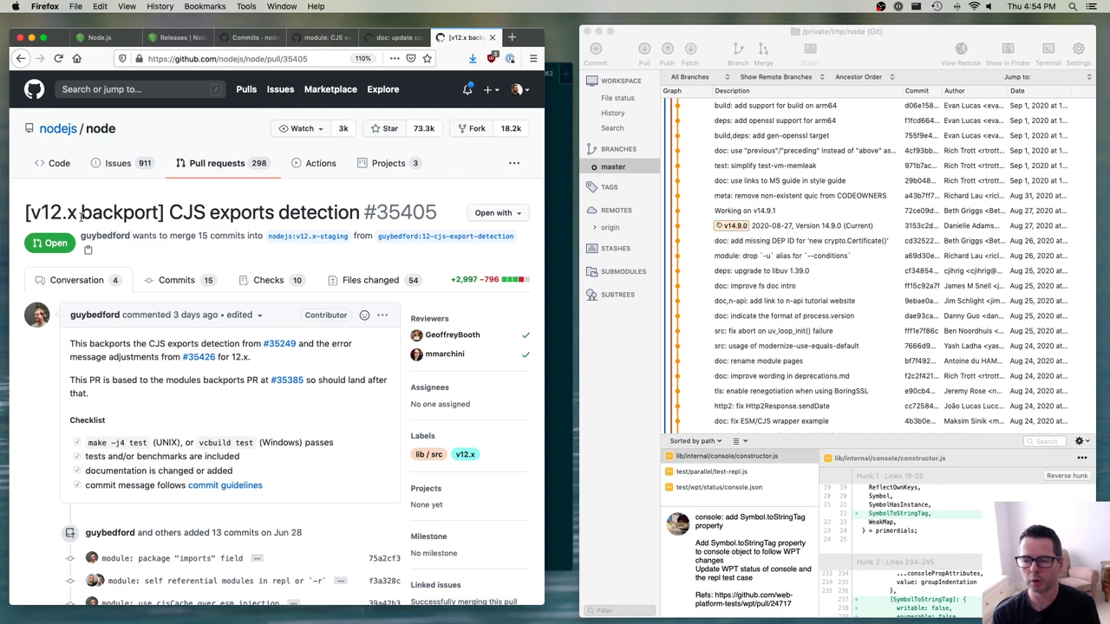
mouse_move(360, 269)
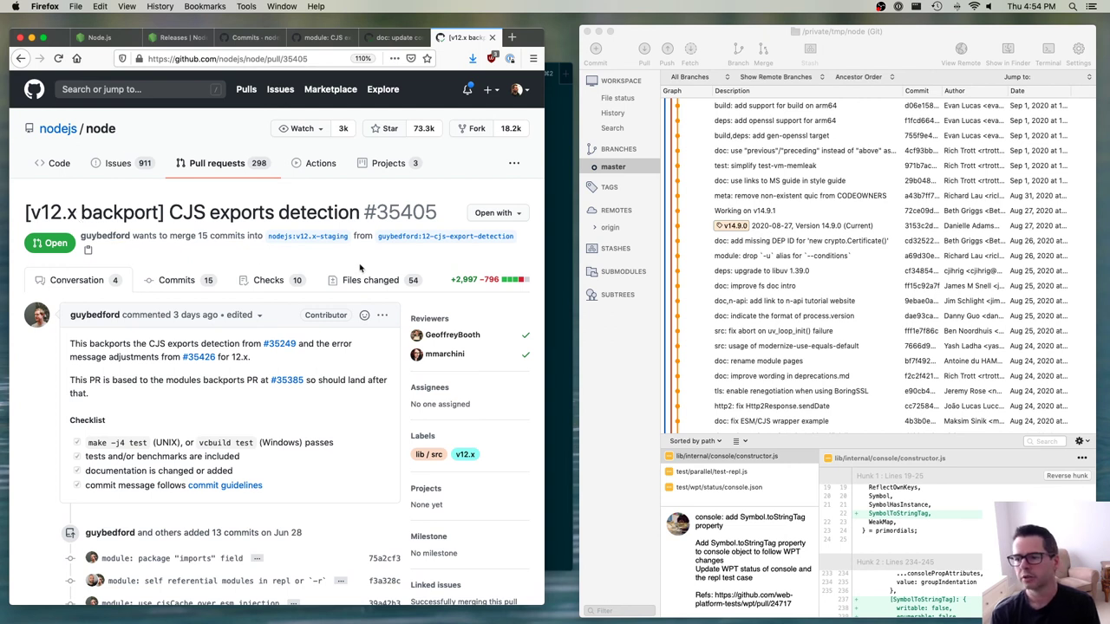
Step: Scroll through backport PR #35405, then return to the Node.js Releases schedule page
scroll(down, 3)
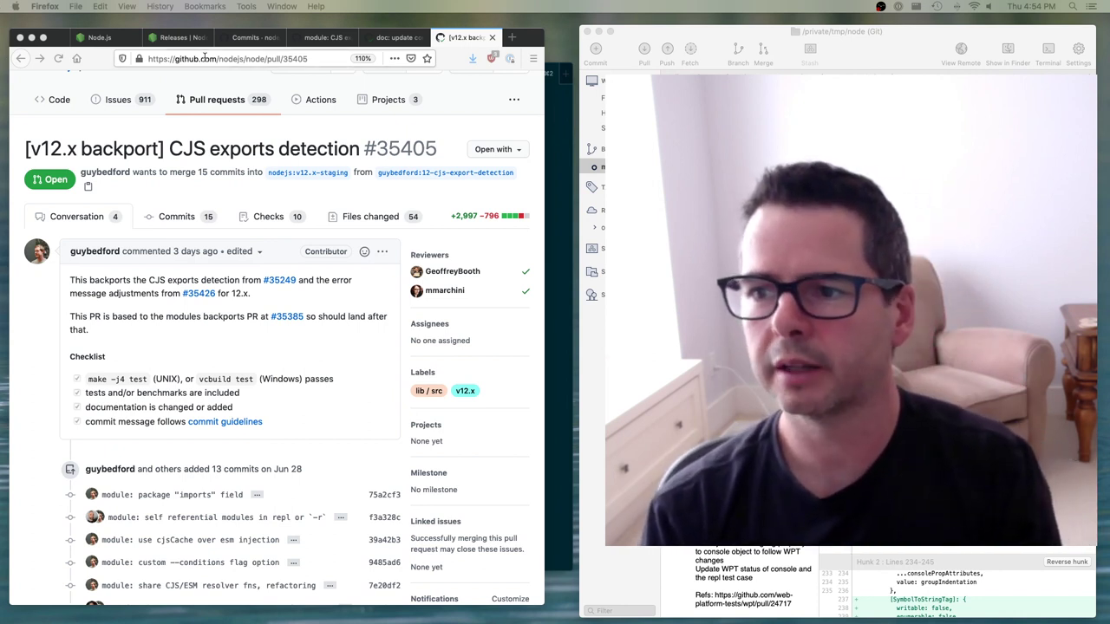
click(174, 37)
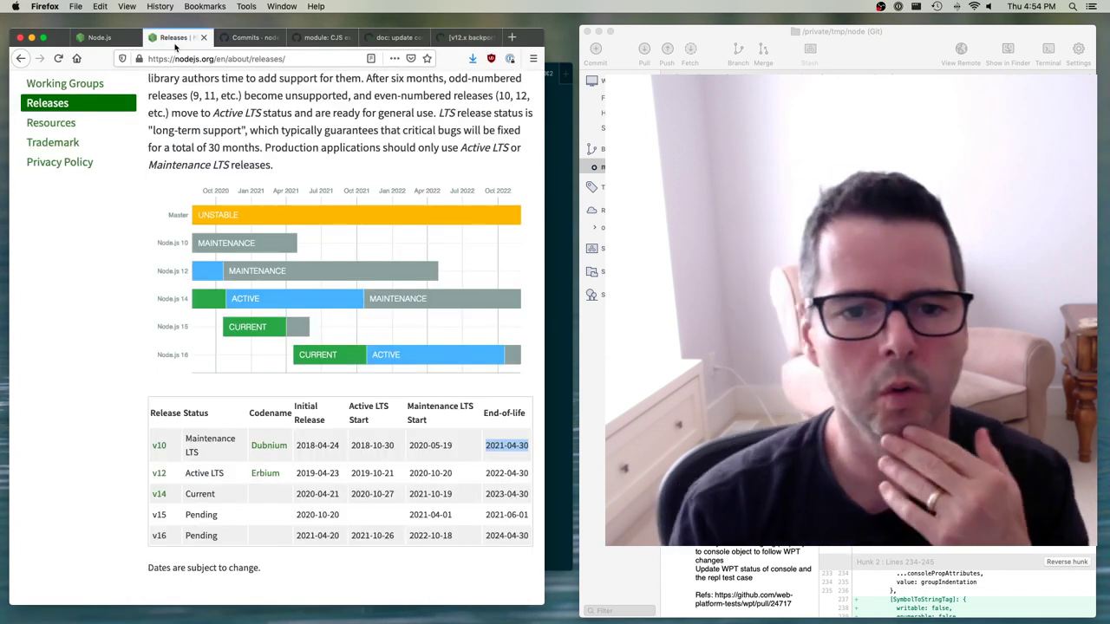